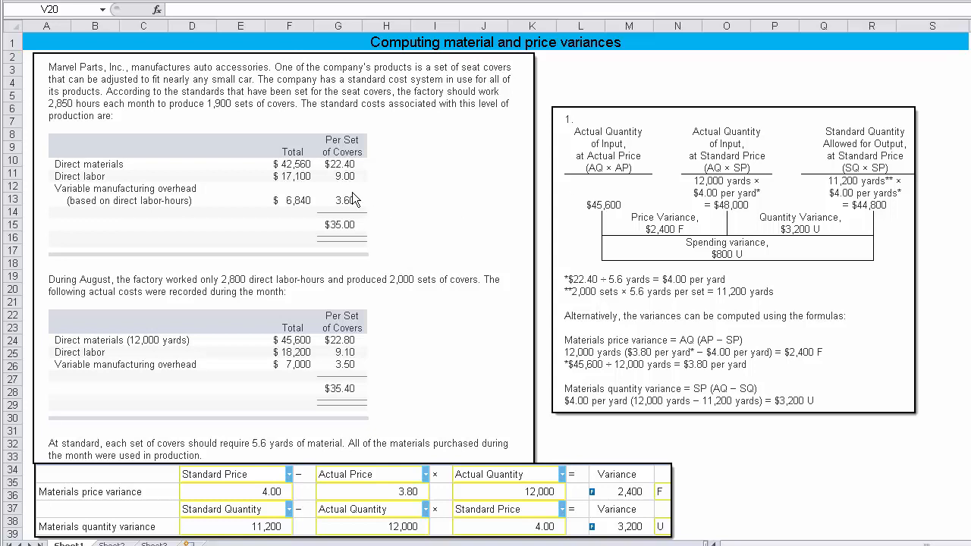
{"action": "mouse_move", "coordinate": [309, 174]}
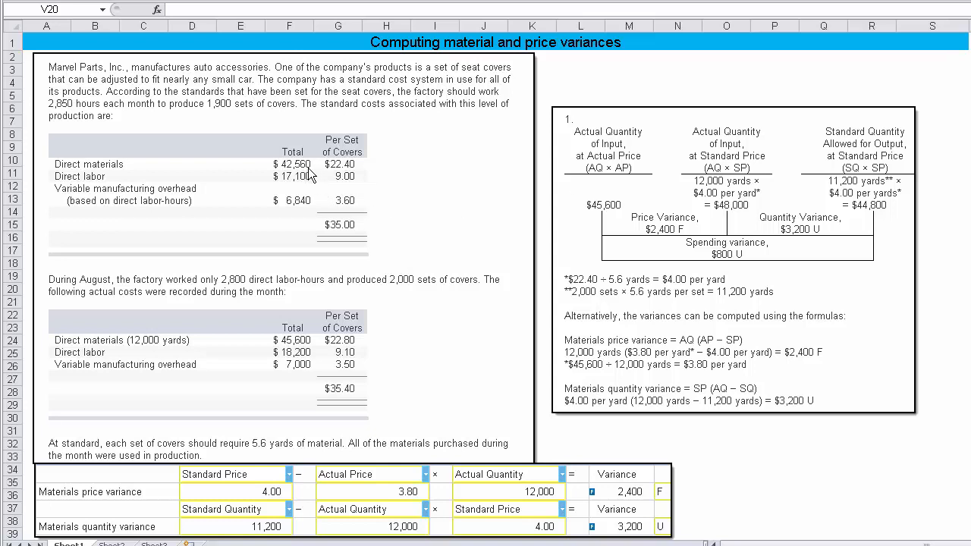
{"action": "mouse_move", "coordinate": [357, 174]}
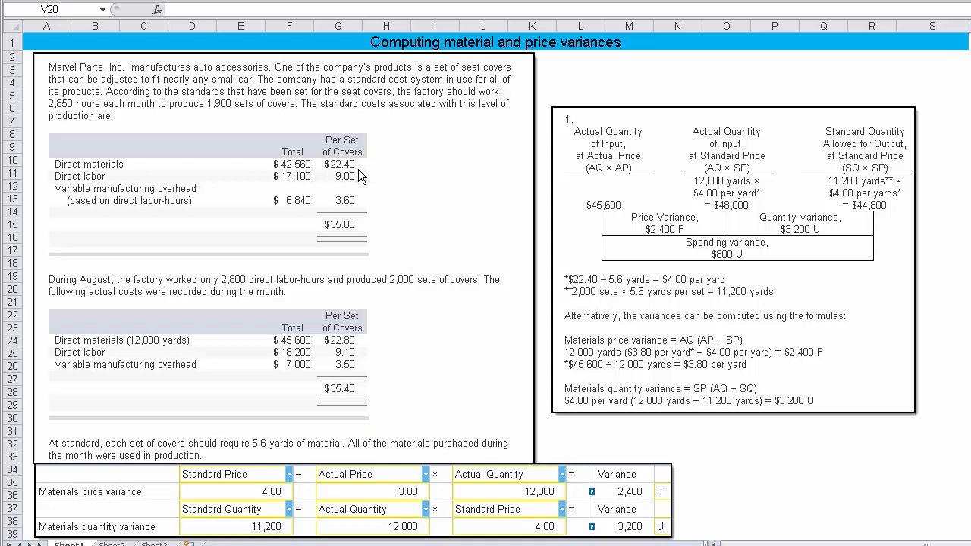
{"action": "mouse_move", "coordinate": [311, 187]}
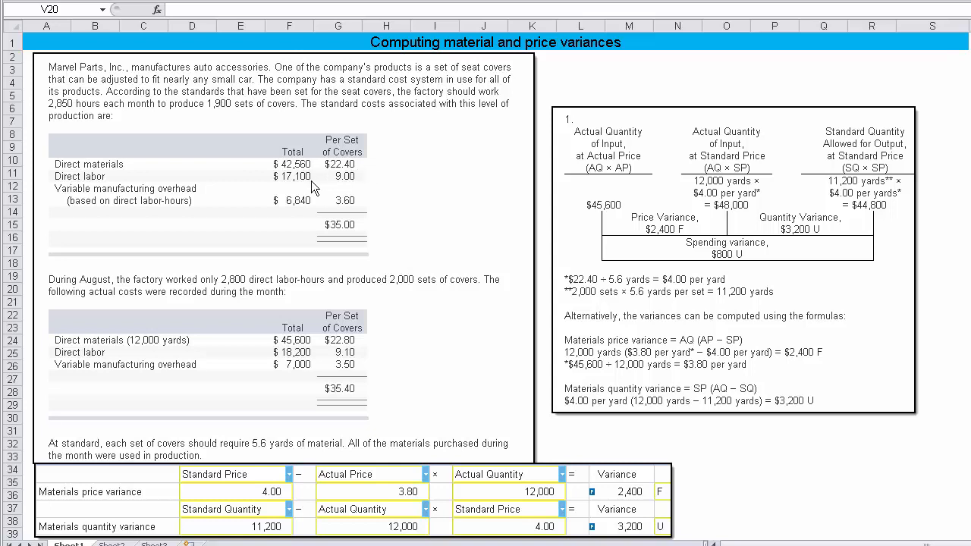
{"action": "mouse_move", "coordinate": [307, 211]}
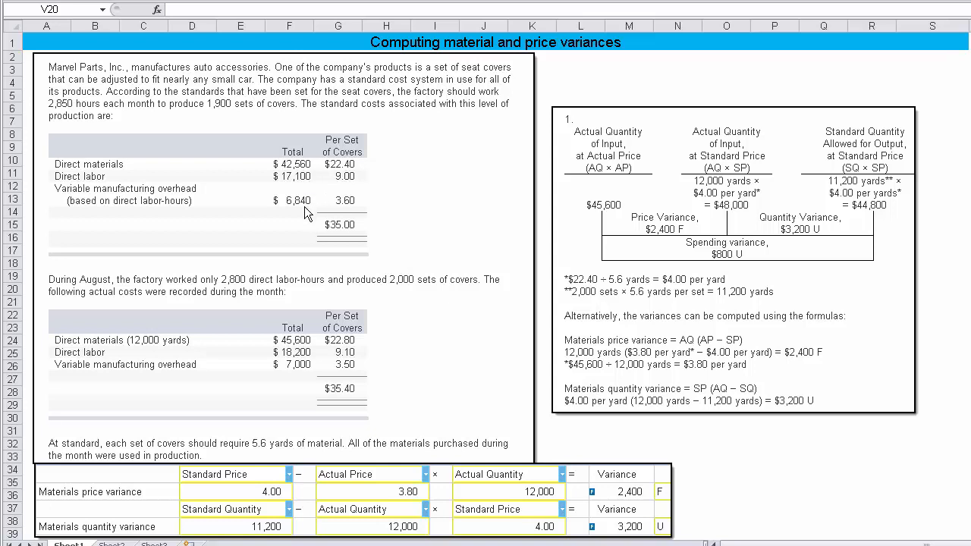
{"action": "mouse_move", "coordinate": [350, 74]}
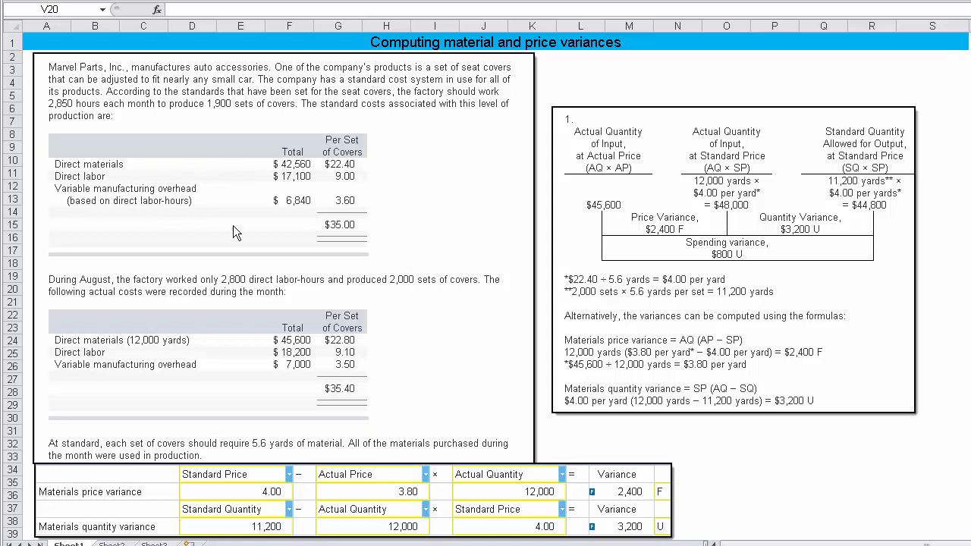
{"action": "mouse_move", "coordinate": [394, 306]}
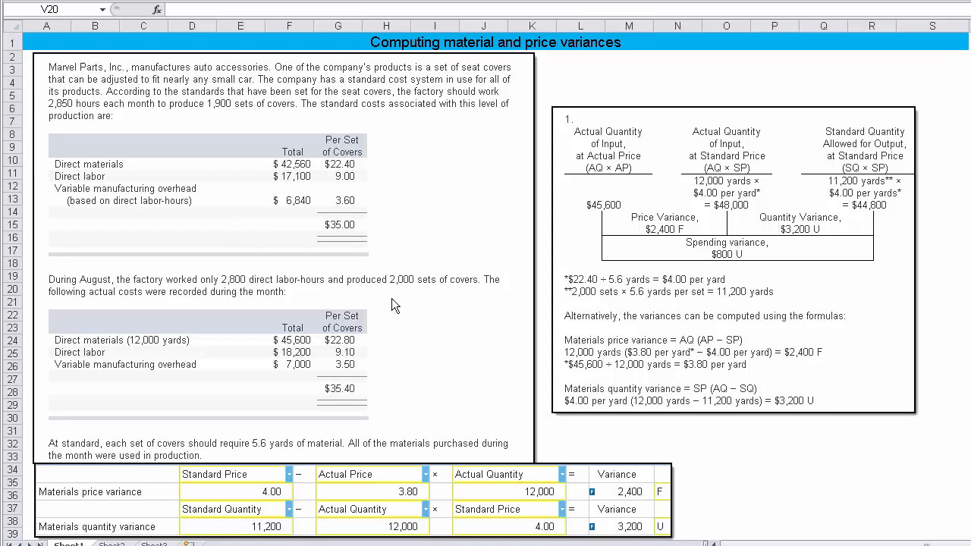
{"action": "mouse_move", "coordinate": [252, 307]}
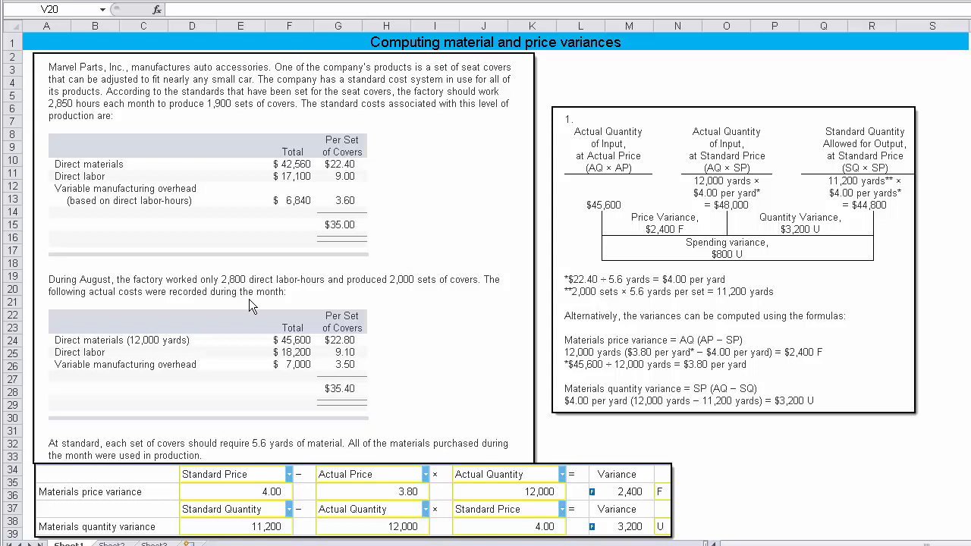
{"action": "mouse_move", "coordinate": [225, 358]}
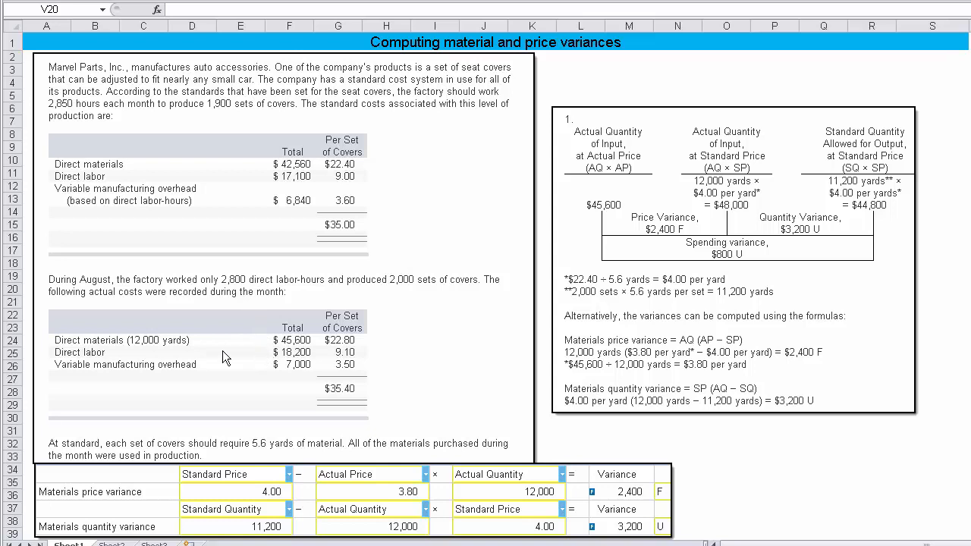
{"action": "mouse_move", "coordinate": [159, 352]}
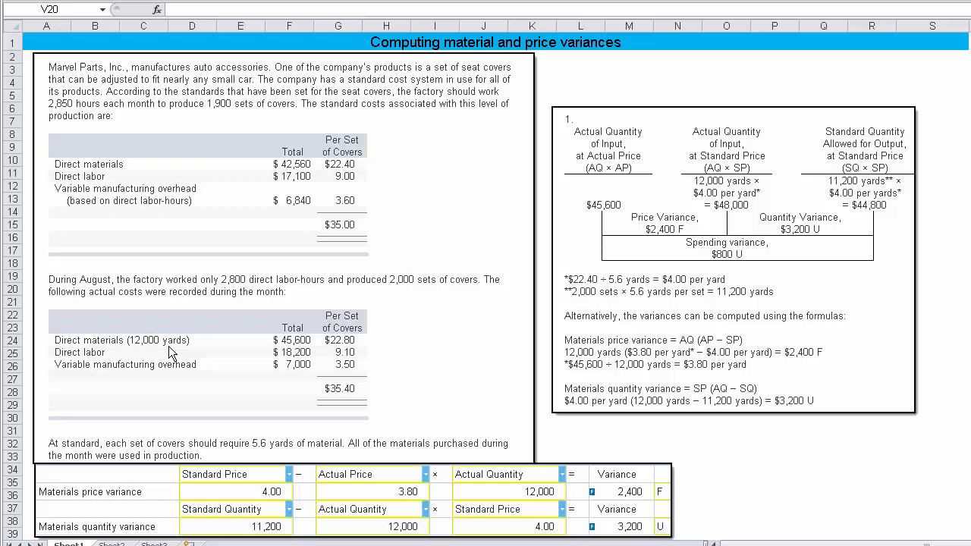
{"action": "mouse_move", "coordinate": [296, 365]}
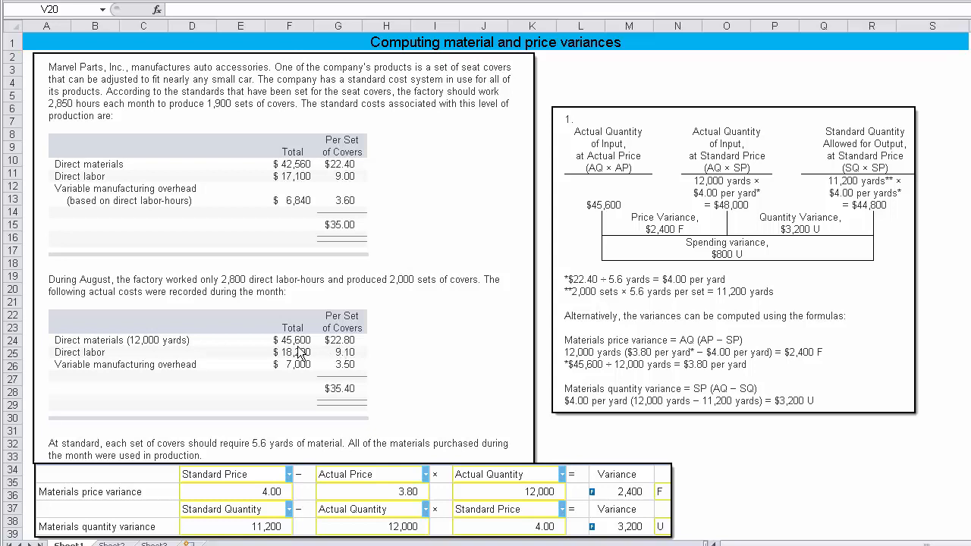
{"action": "mouse_move", "coordinate": [294, 377]}
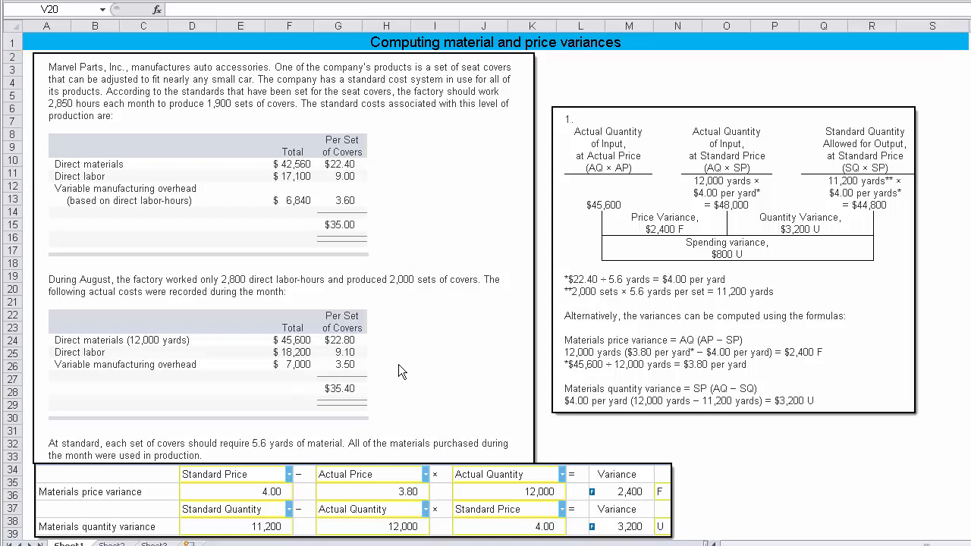
{"action": "mouse_move", "coordinate": [261, 458]}
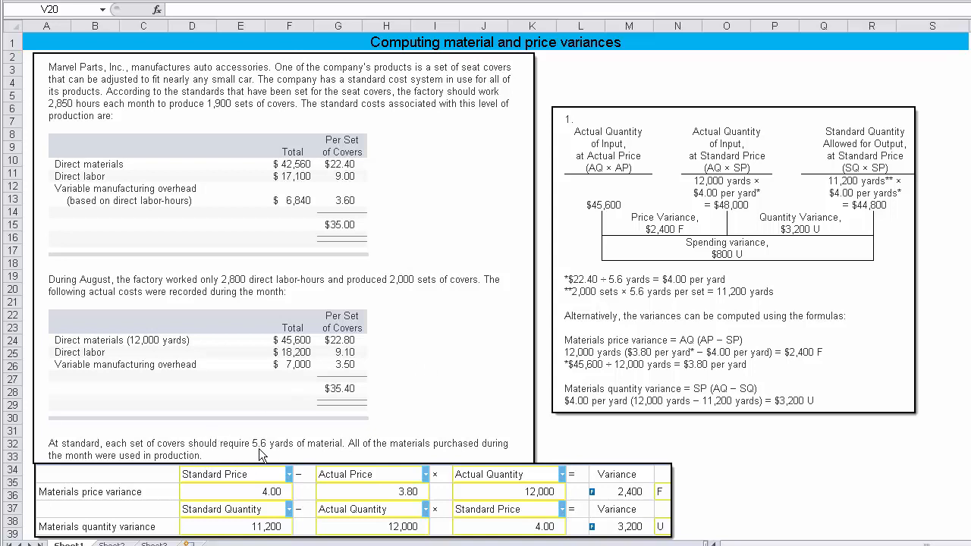
{"action": "mouse_move", "coordinate": [231, 462]}
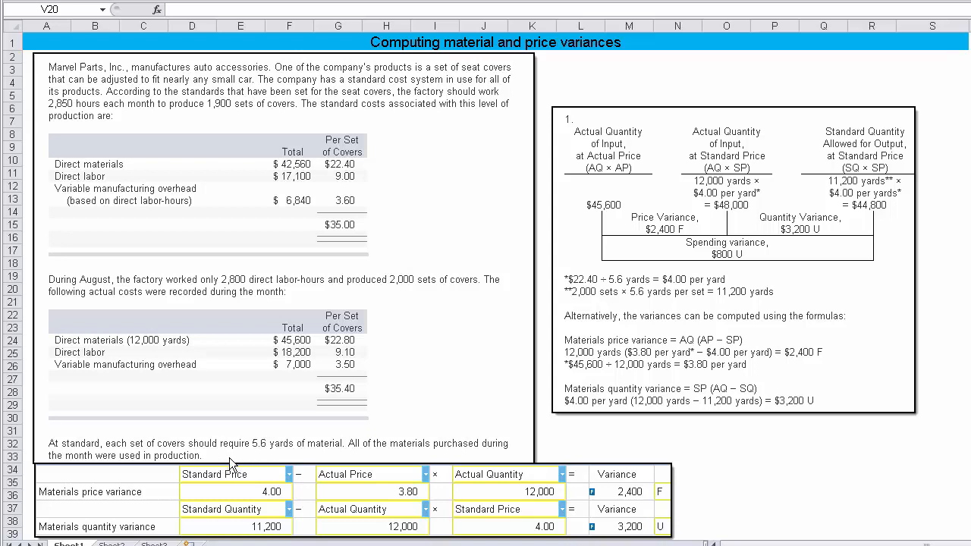
{"action": "mouse_move", "coordinate": [291, 539]}
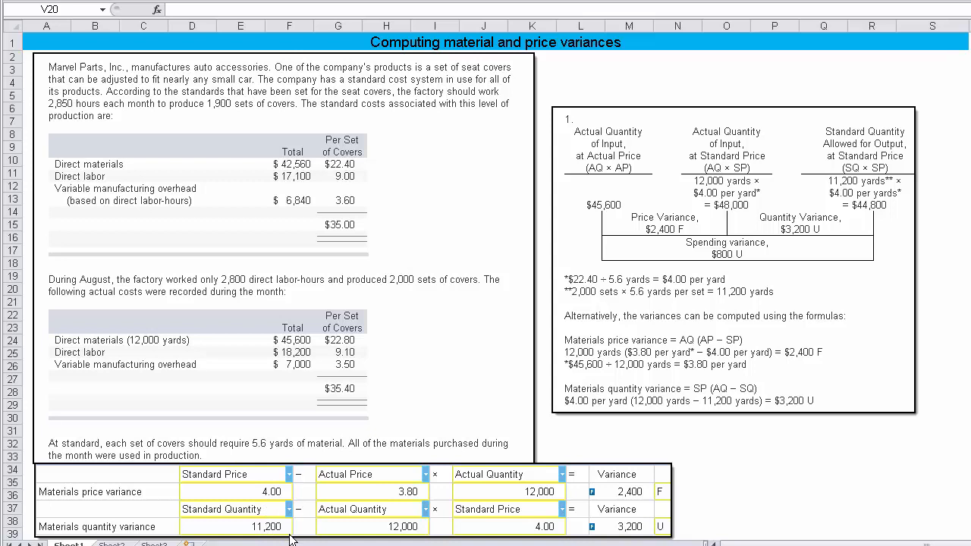
{"action": "mouse_move", "coordinate": [135, 509]}
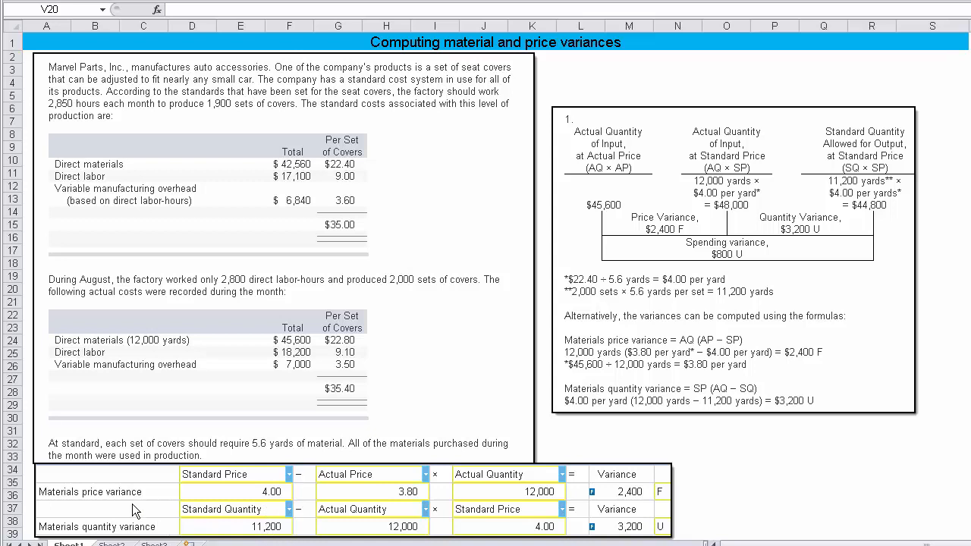
{"action": "mouse_move", "coordinate": [126, 533]}
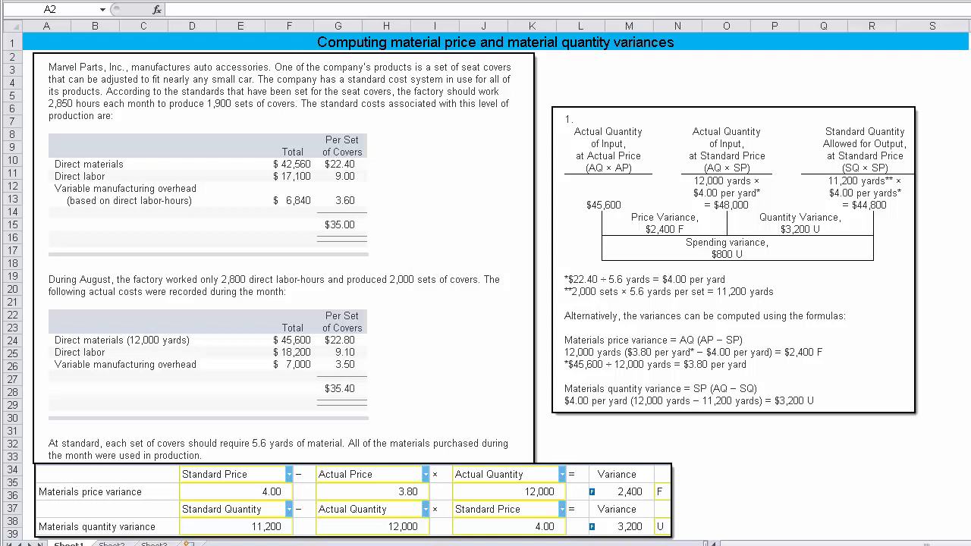
{"action": "mouse_move", "coordinate": [491, 59]}
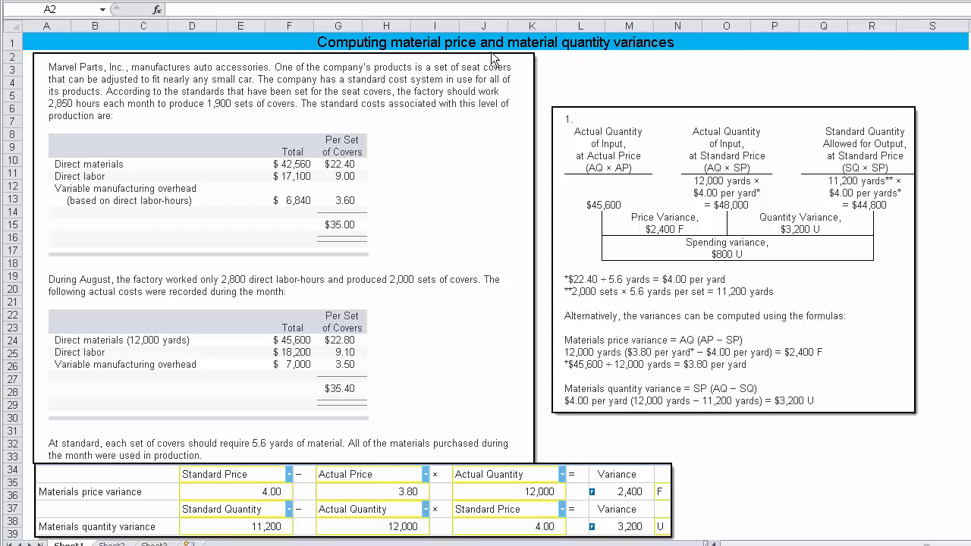
{"action": "mouse_move", "coordinate": [569, 60]}
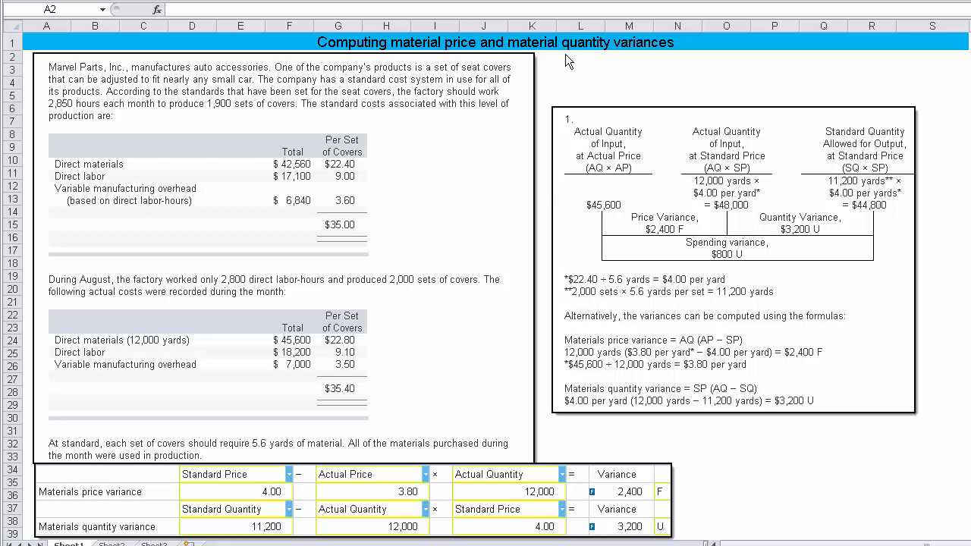
{"action": "mouse_move", "coordinate": [655, 60]}
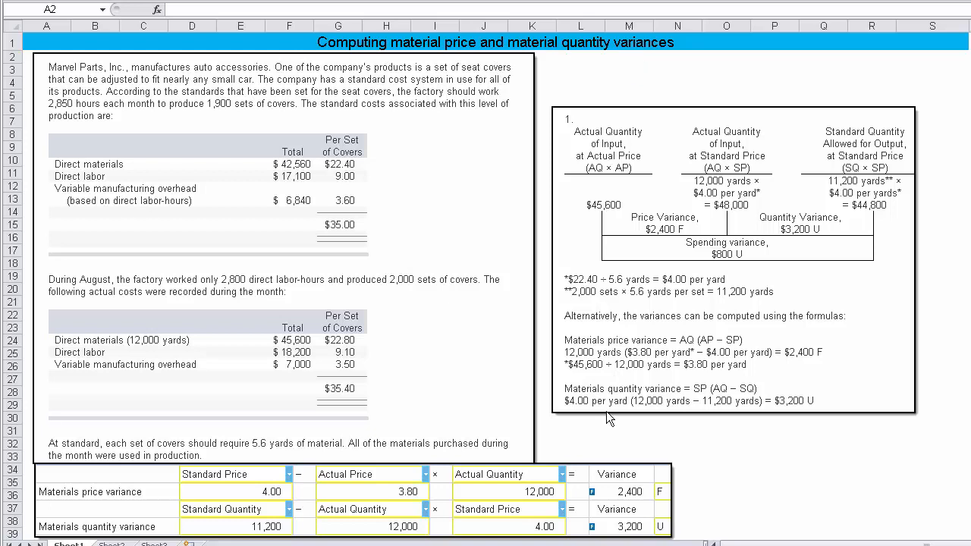
{"action": "mouse_move", "coordinate": [640, 508]}
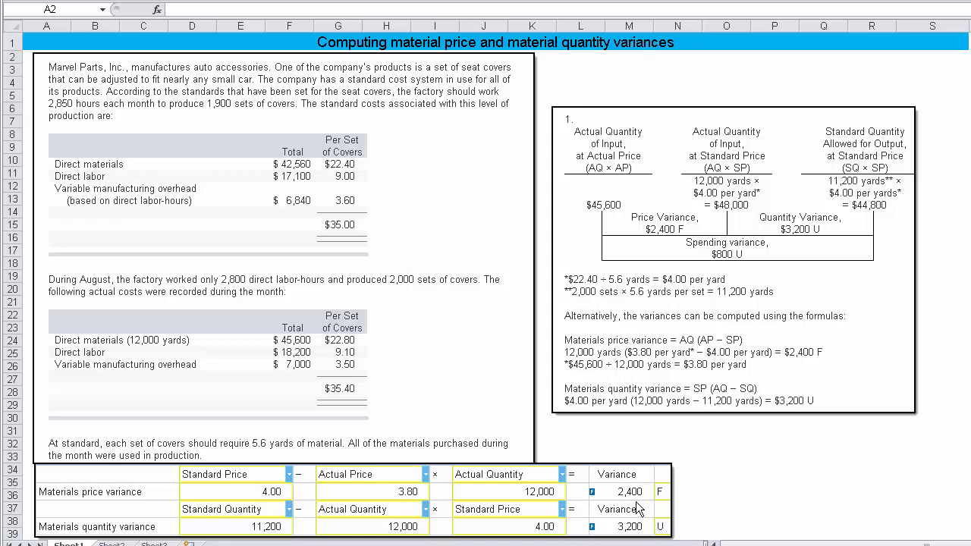
{"action": "mouse_move", "coordinate": [634, 504]}
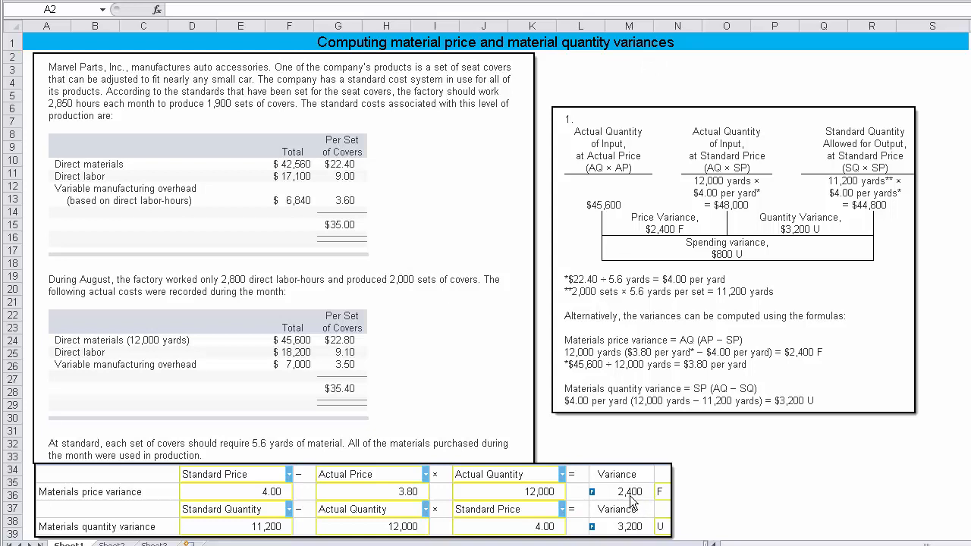
{"action": "mouse_move", "coordinate": [634, 538]}
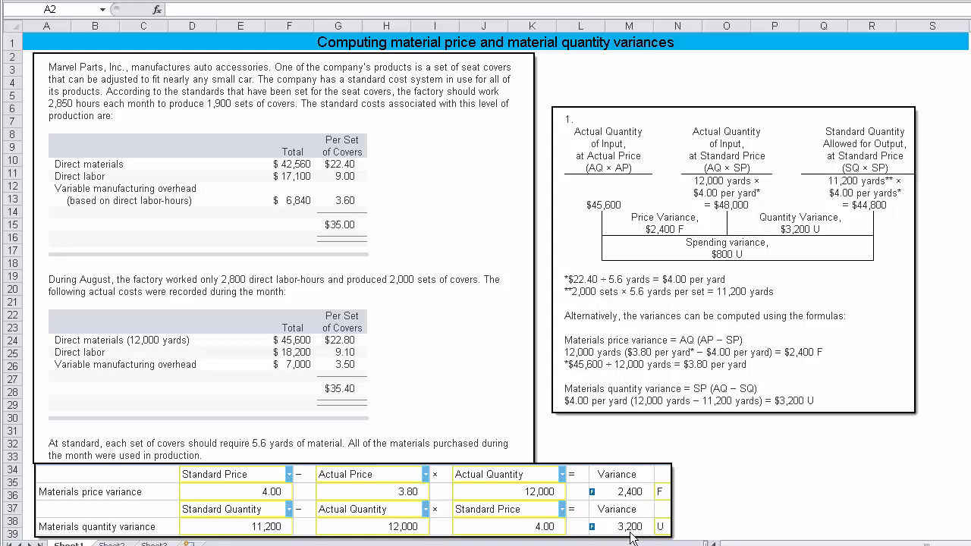
{"action": "mouse_move", "coordinate": [643, 389]}
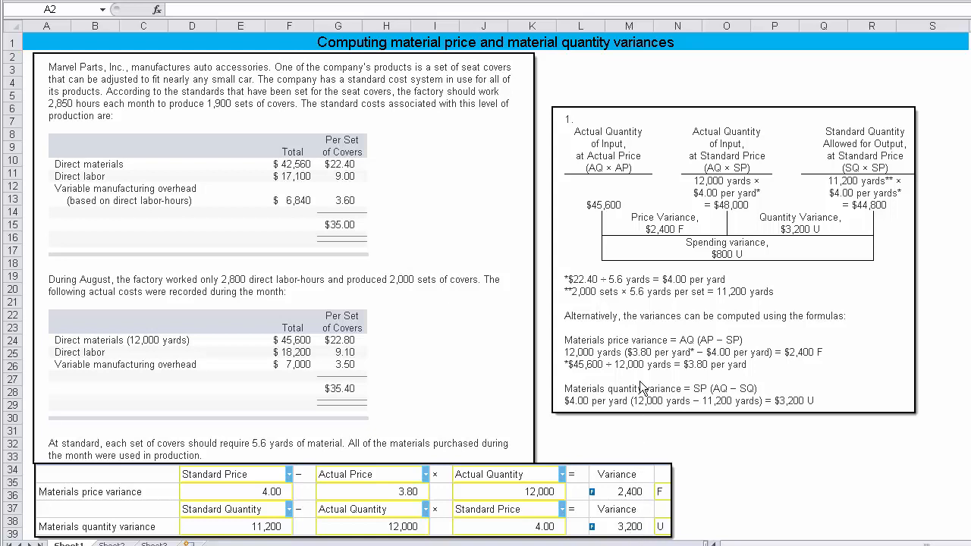
{"action": "mouse_move", "coordinate": [609, 352]}
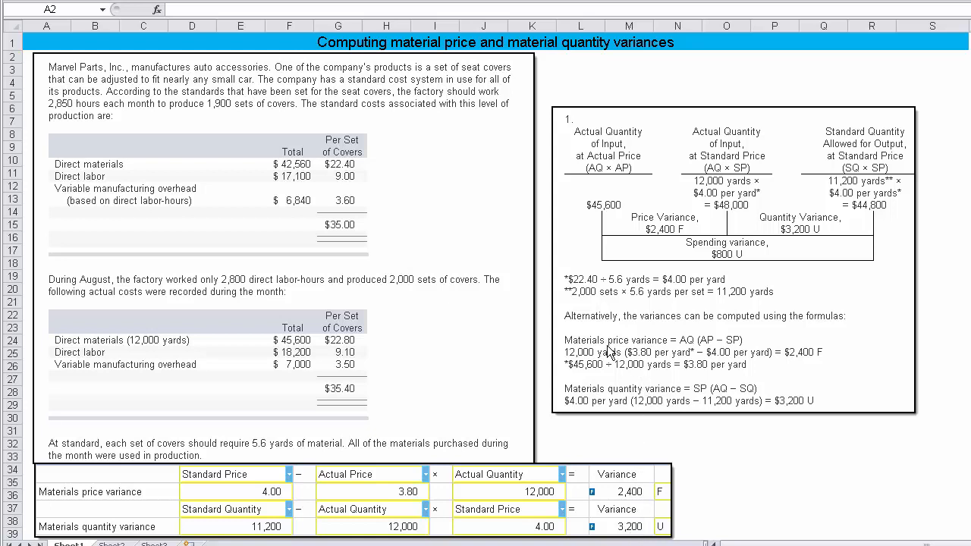
{"action": "mouse_move", "coordinate": [683, 355]}
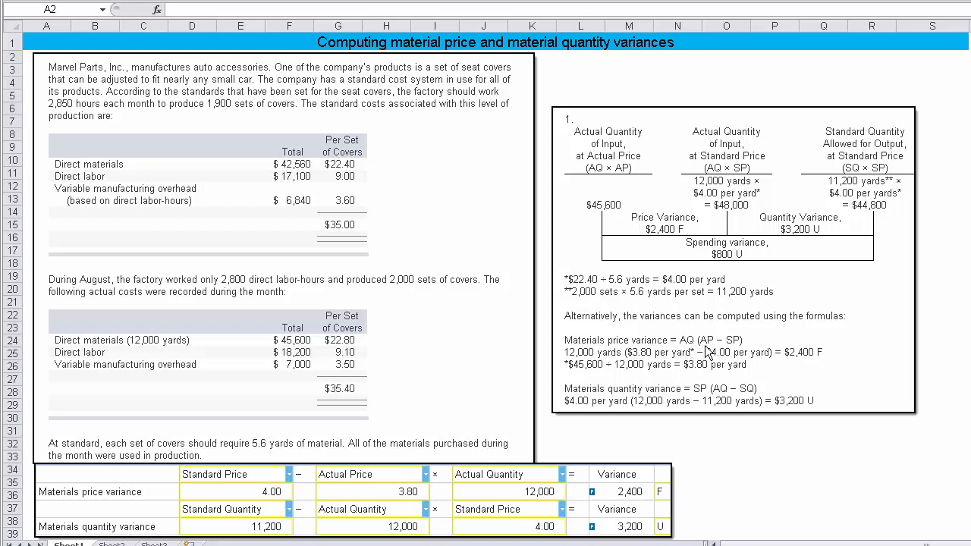
{"action": "mouse_move", "coordinate": [740, 350]}
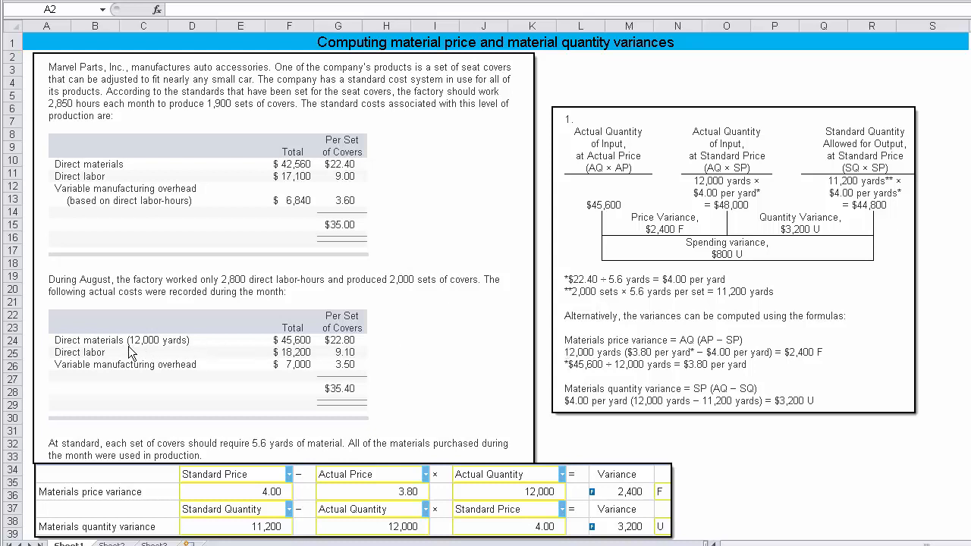
{"action": "mouse_move", "coordinate": [591, 368]}
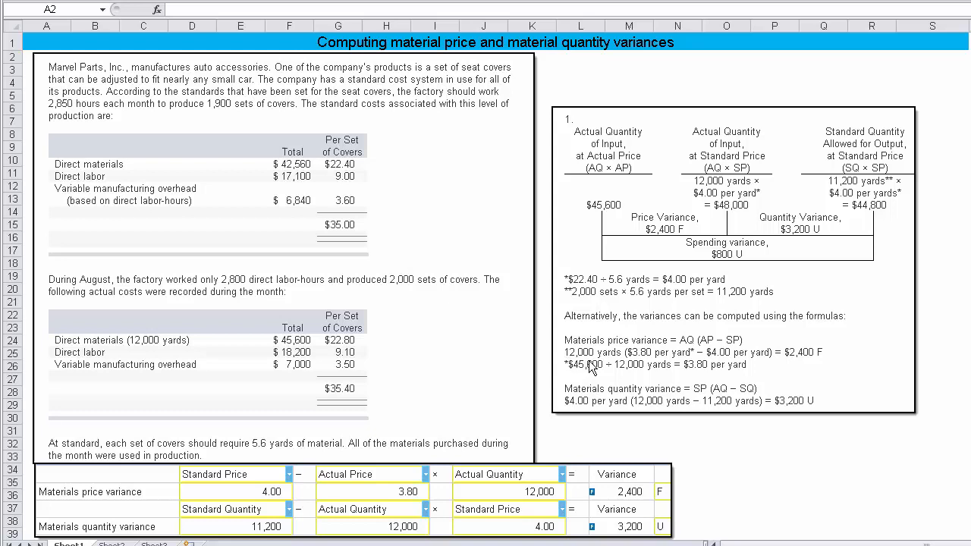
{"action": "mouse_move", "coordinate": [637, 366]}
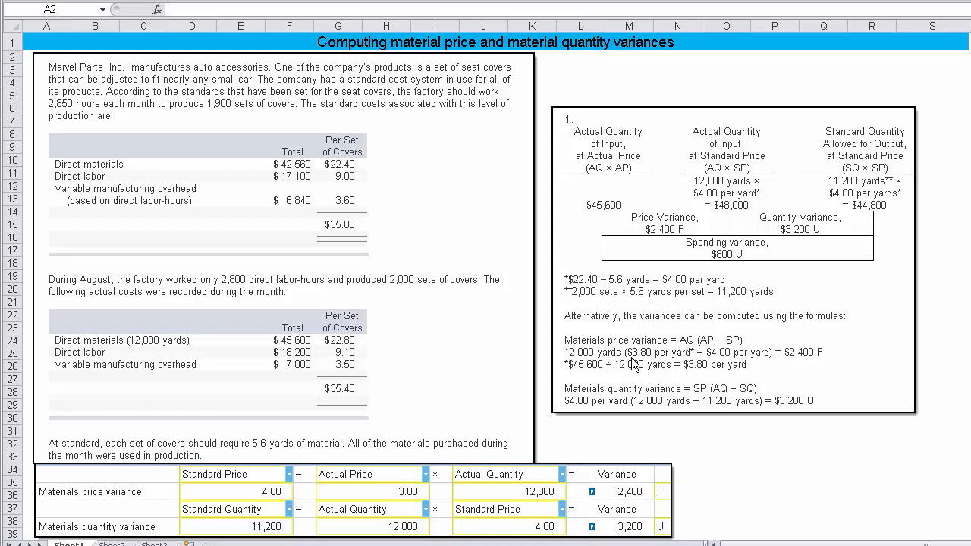
{"action": "mouse_move", "coordinate": [640, 364]}
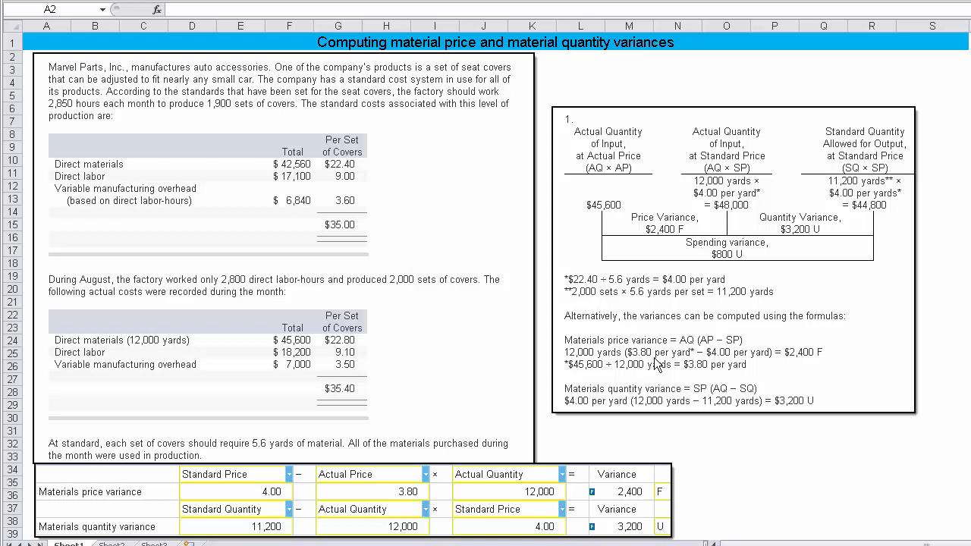
{"action": "mouse_move", "coordinate": [720, 364]}
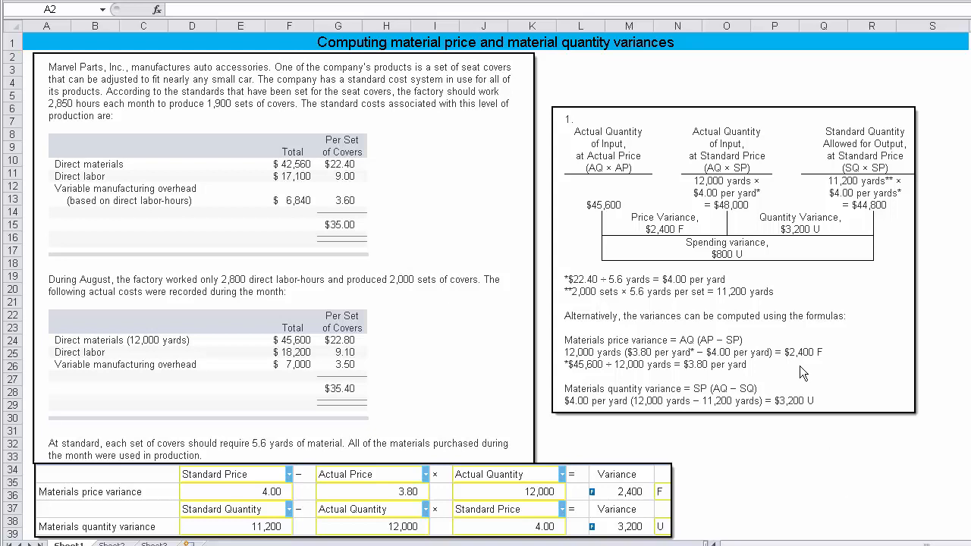
{"action": "mouse_move", "coordinate": [601, 298]}
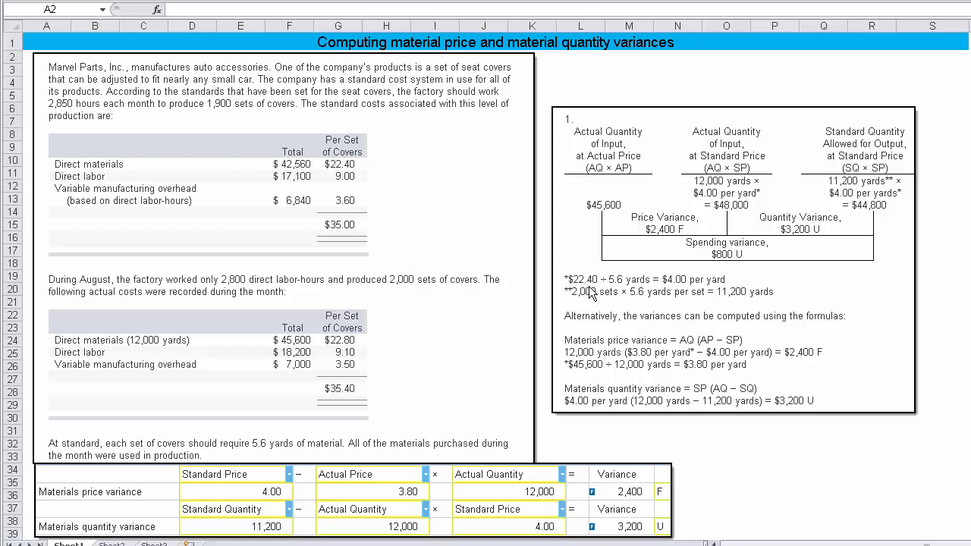
{"action": "mouse_move", "coordinate": [585, 291]}
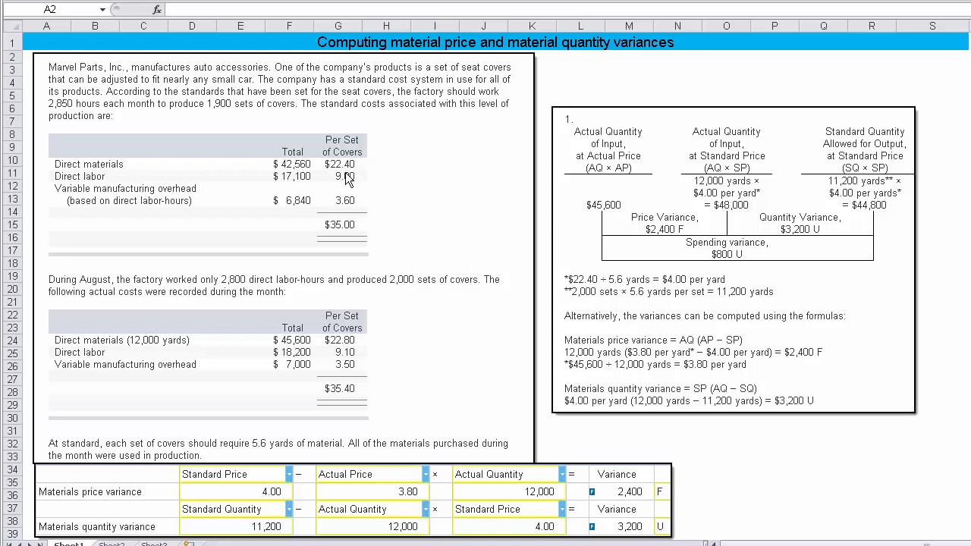
{"action": "mouse_move", "coordinate": [701, 362]}
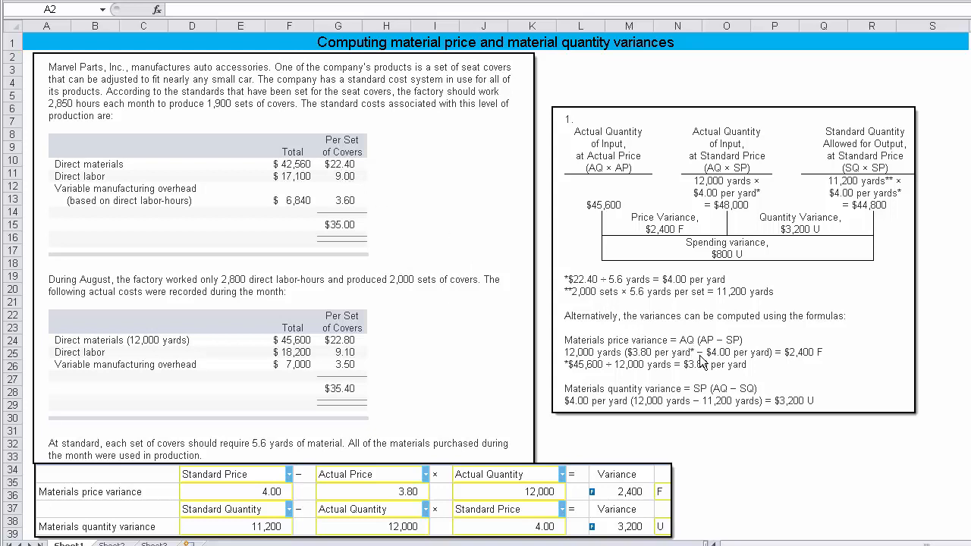
{"action": "mouse_move", "coordinate": [621, 291]}
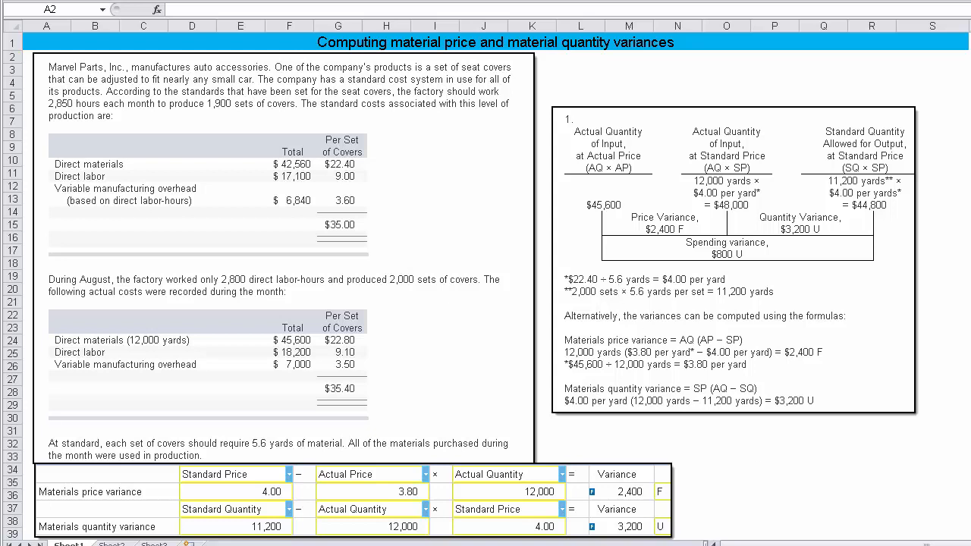
{"action": "mouse_move", "coordinate": [315, 467]}
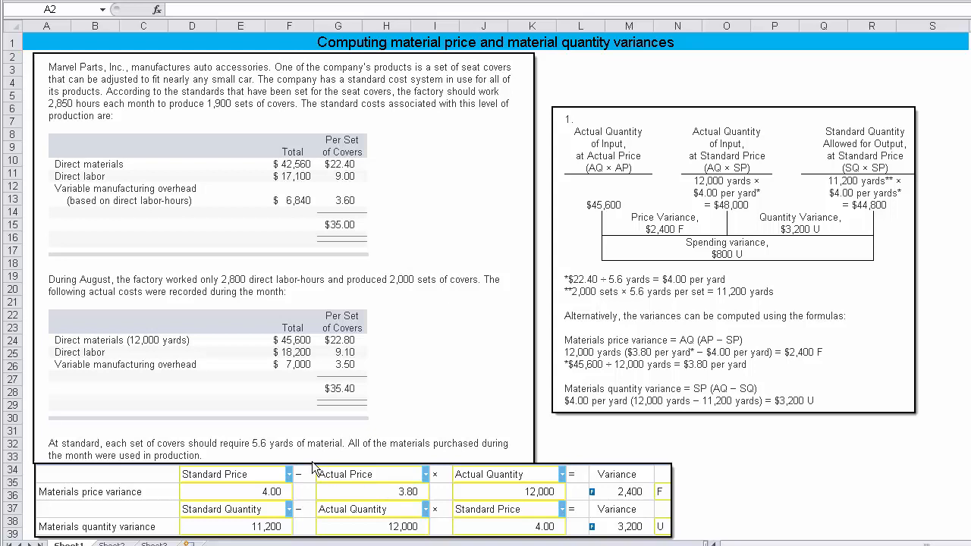
{"action": "mouse_move", "coordinate": [245, 455]}
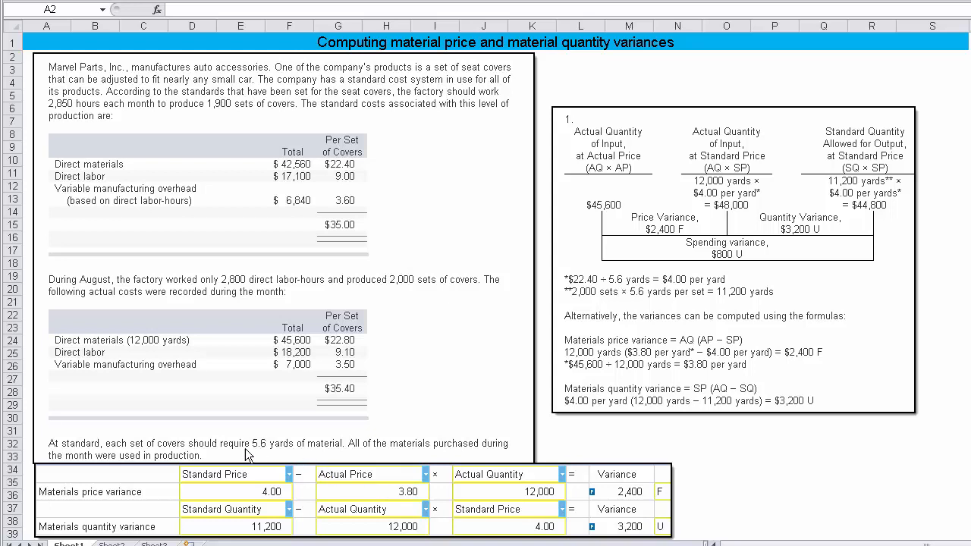
{"action": "mouse_move", "coordinate": [261, 458]}
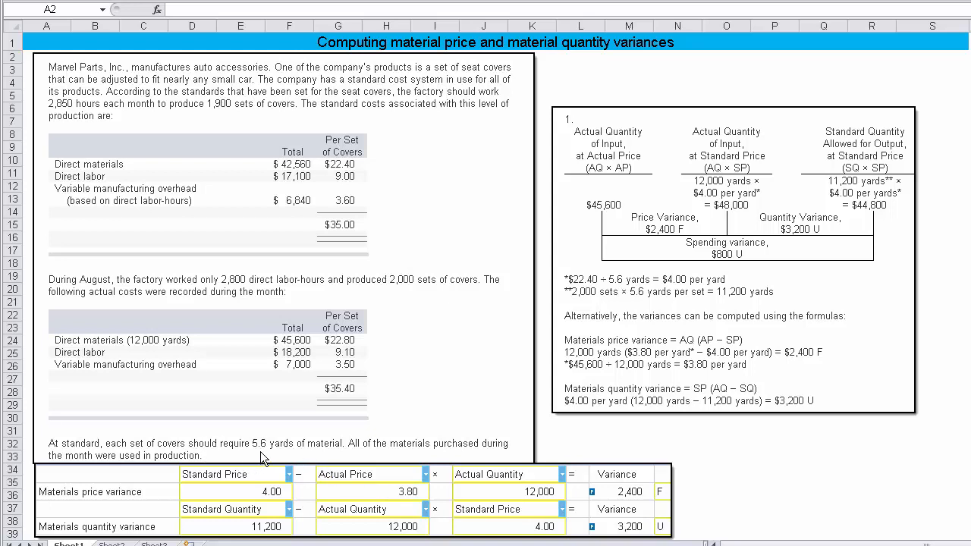
{"action": "mouse_move", "coordinate": [591, 295]}
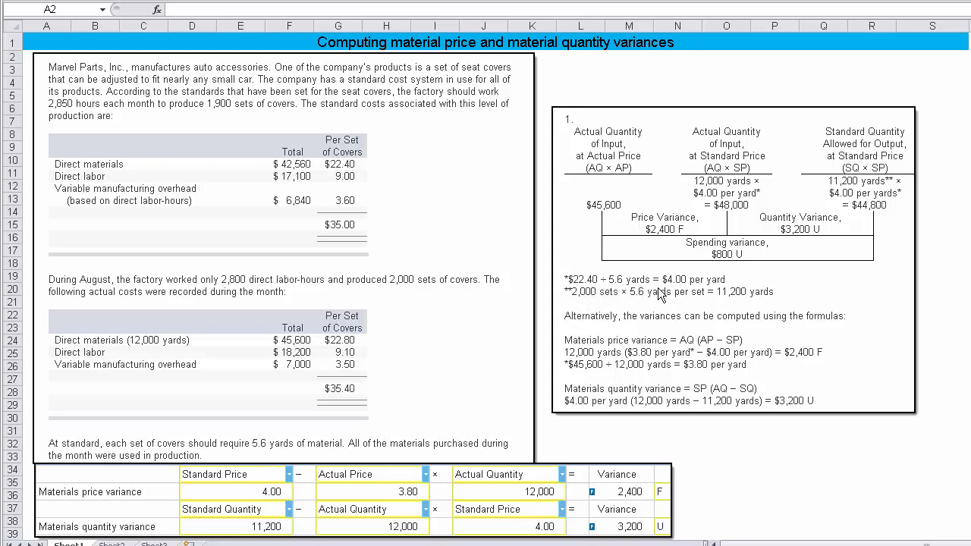
{"action": "mouse_move", "coordinate": [675, 291]}
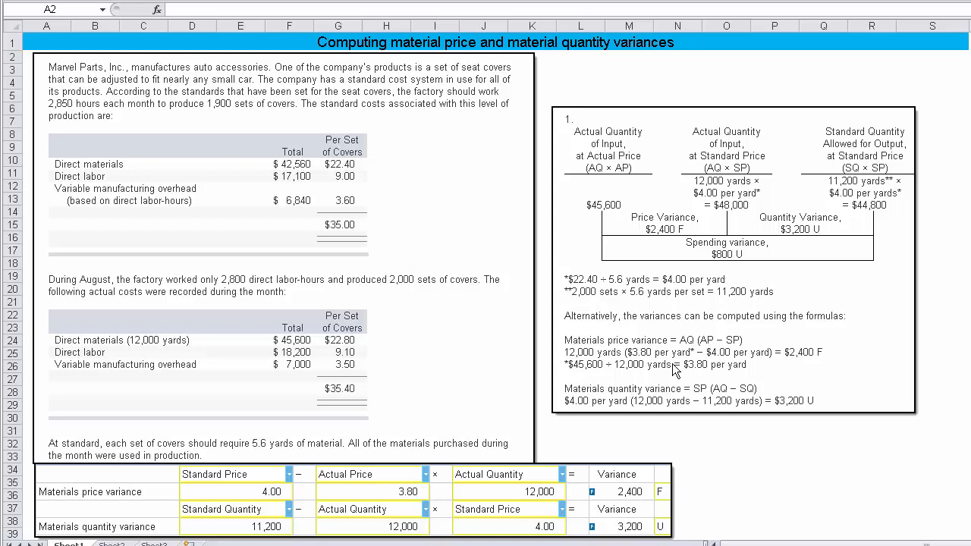
{"action": "mouse_move", "coordinate": [646, 362]}
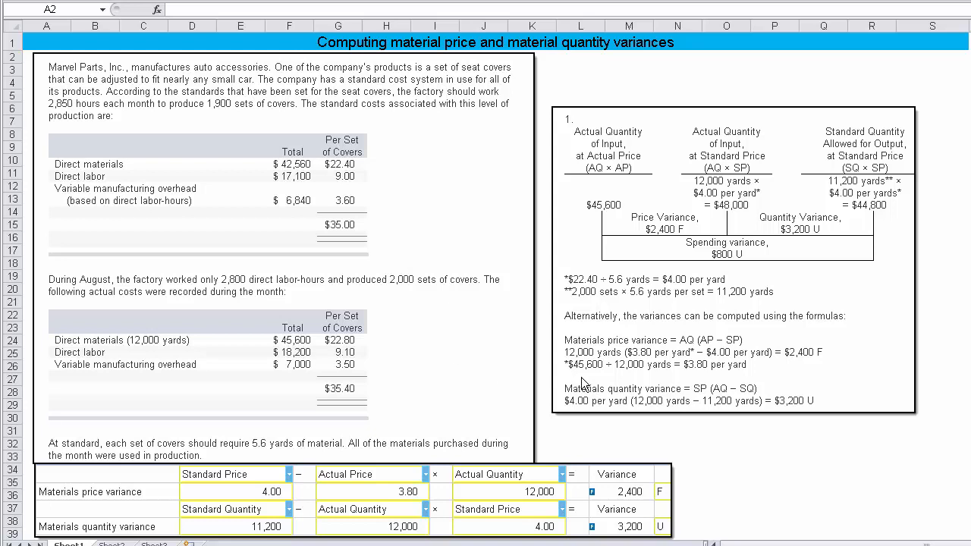
{"action": "mouse_move", "coordinate": [191, 355]}
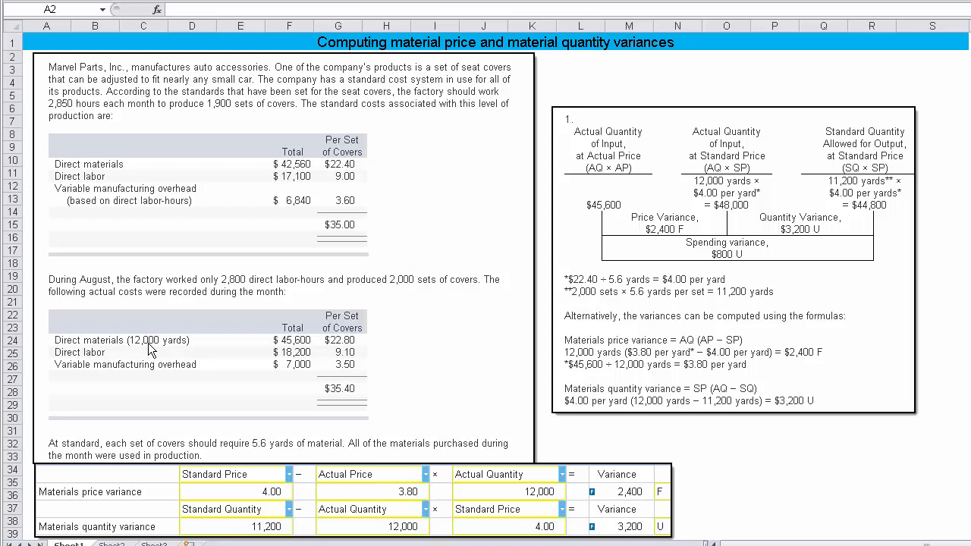
{"action": "mouse_move", "coordinate": [629, 364]}
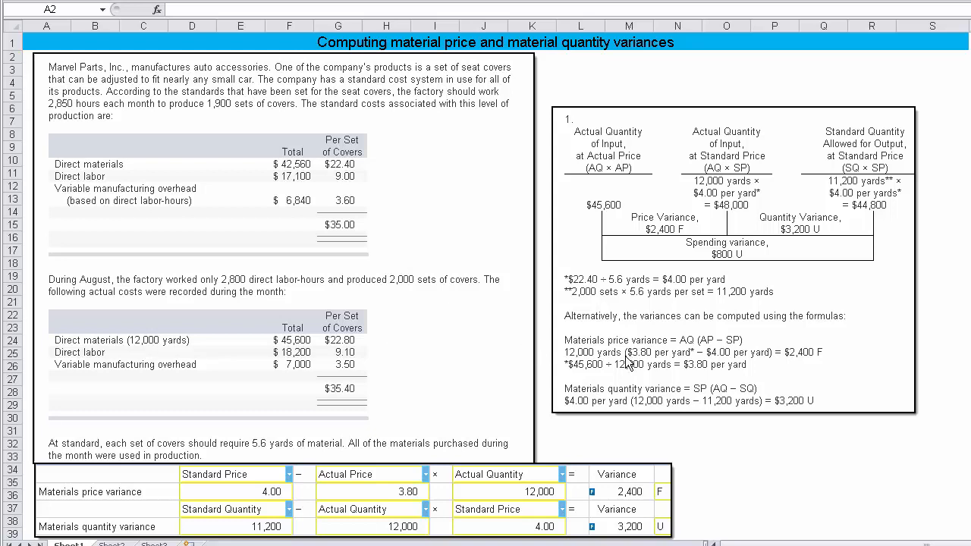
{"action": "mouse_move", "coordinate": [619, 364]}
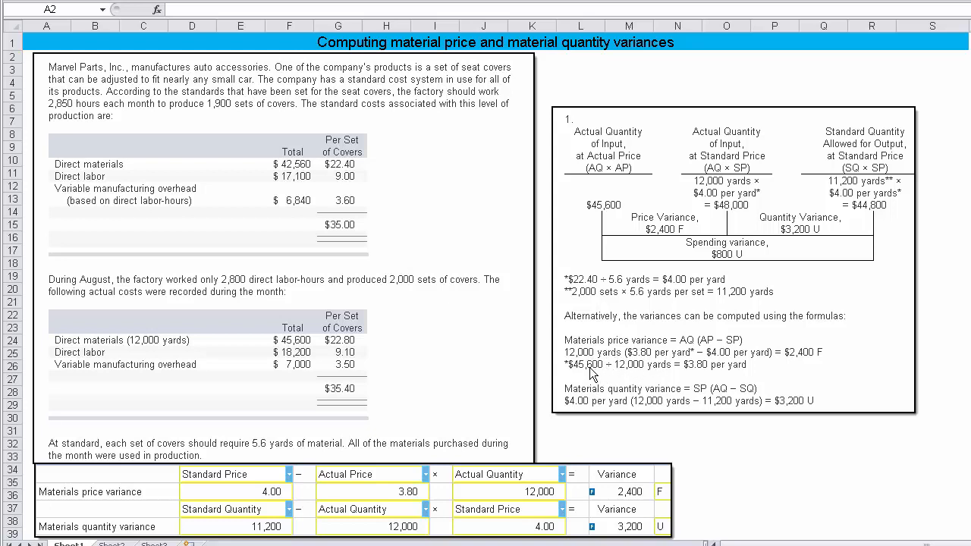
{"action": "mouse_move", "coordinate": [676, 379]}
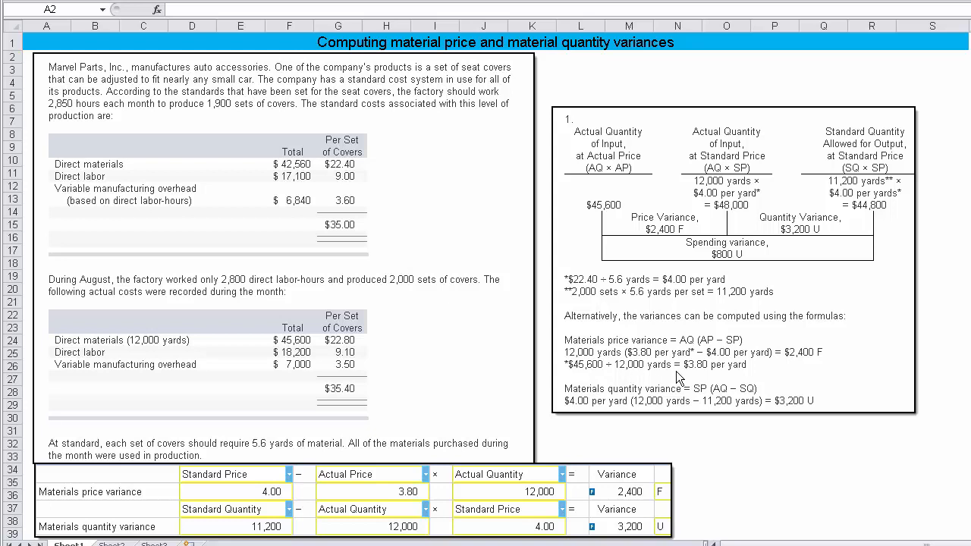
{"action": "mouse_move", "coordinate": [711, 379]}
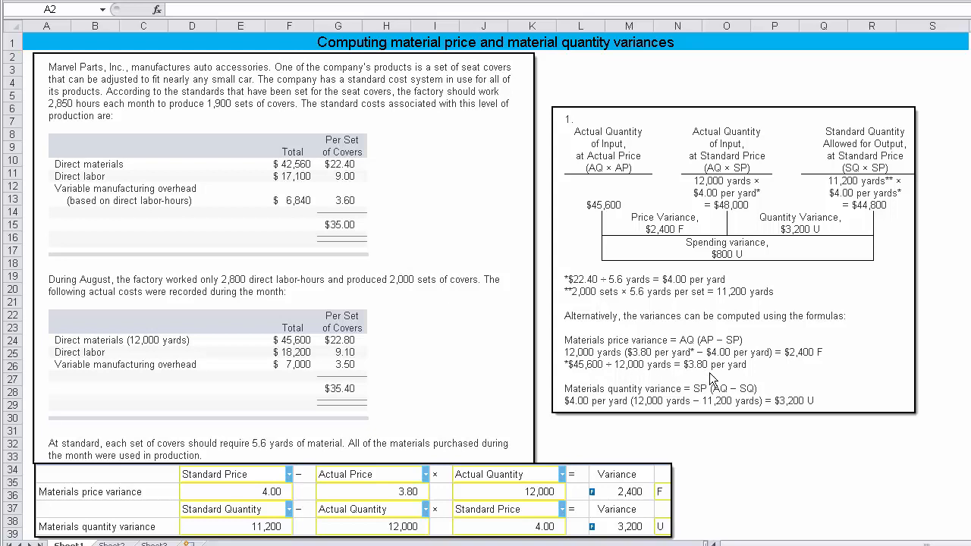
{"action": "mouse_move", "coordinate": [697, 380]}
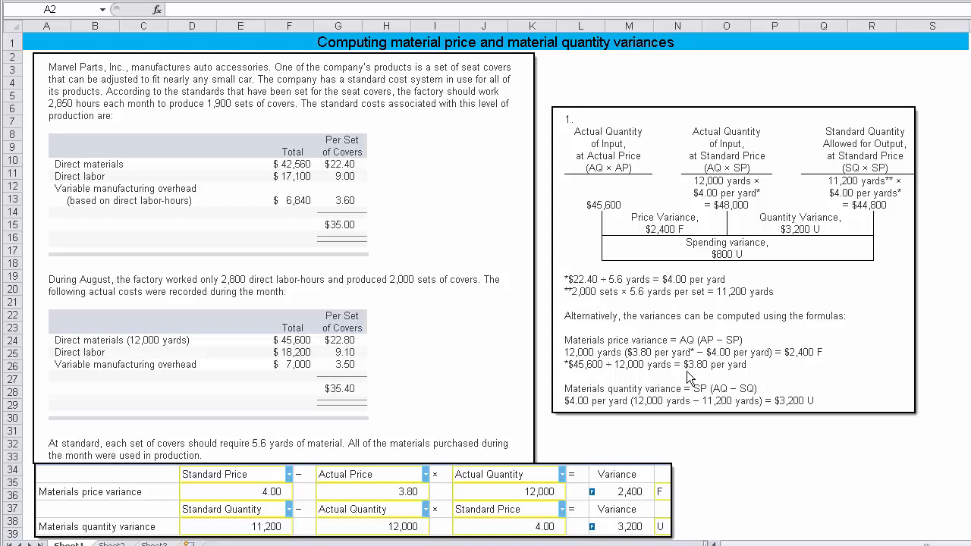
{"action": "mouse_move", "coordinate": [604, 365]}
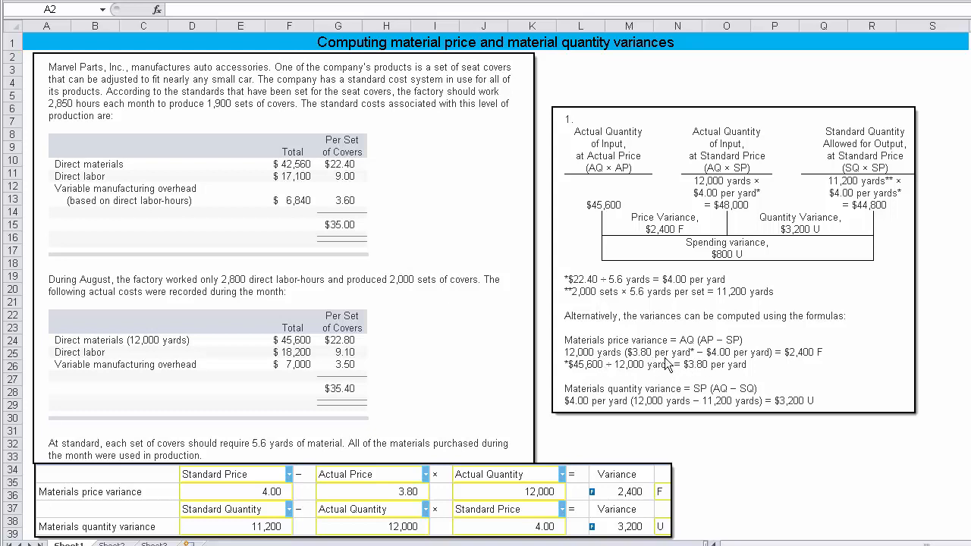
{"action": "mouse_move", "coordinate": [705, 369]}
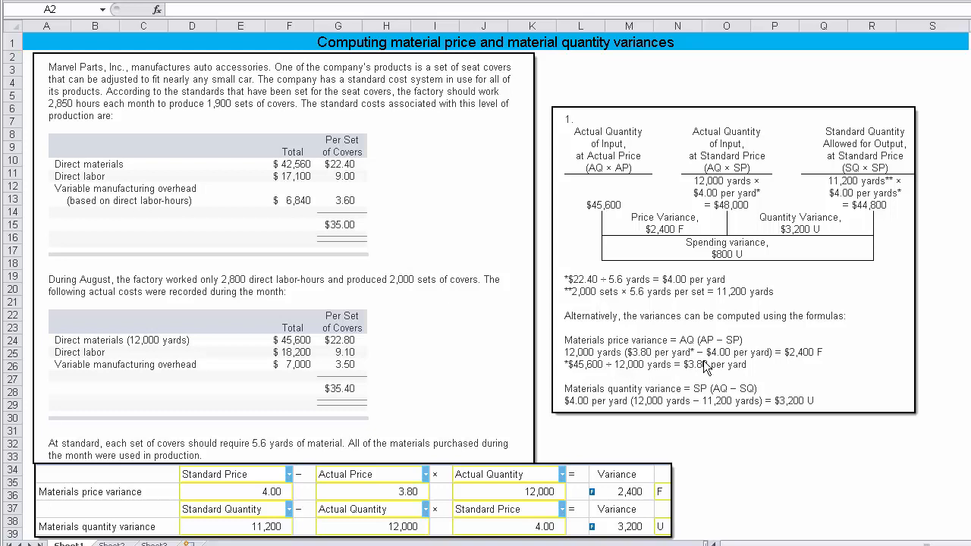
{"action": "mouse_move", "coordinate": [812, 365]}
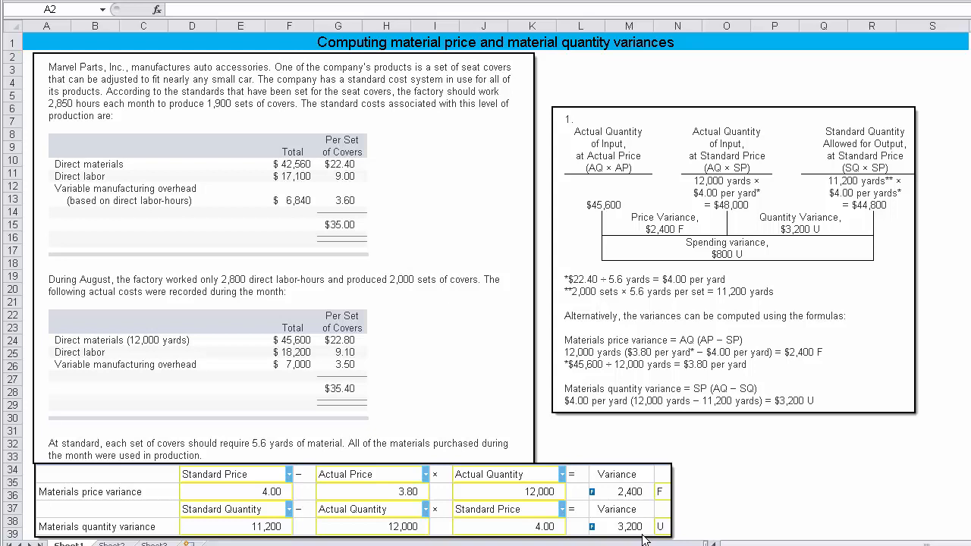
{"action": "mouse_move", "coordinate": [640, 539]}
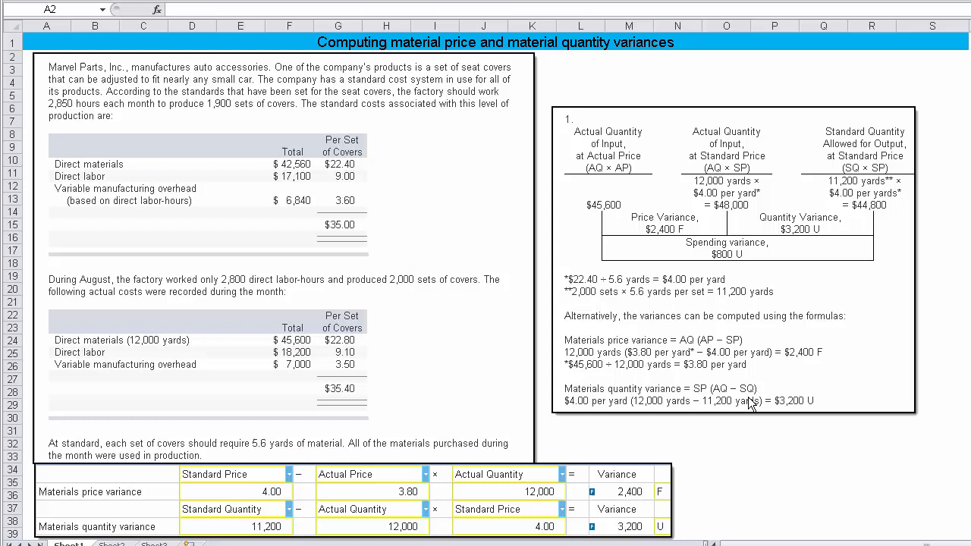
{"action": "mouse_move", "coordinate": [654, 412]}
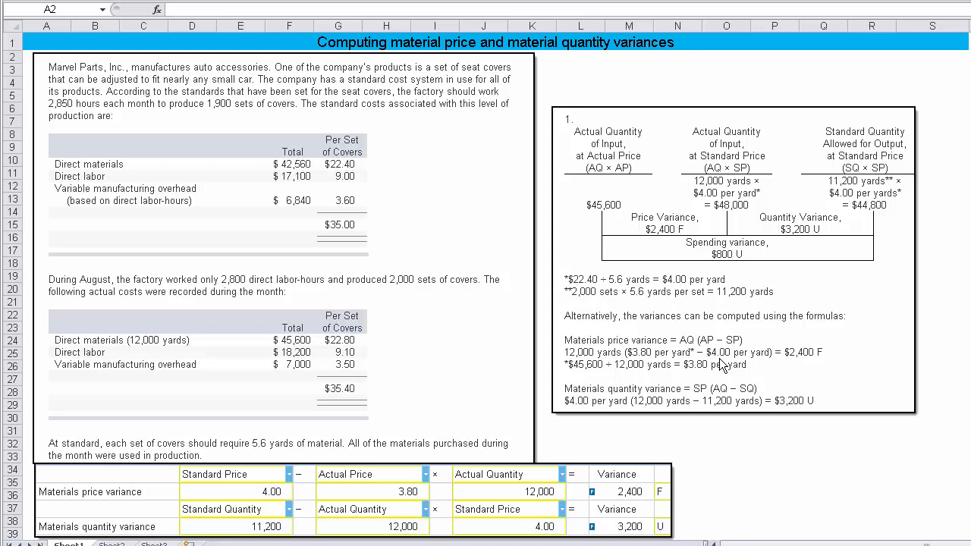
{"action": "mouse_move", "coordinate": [622, 291]}
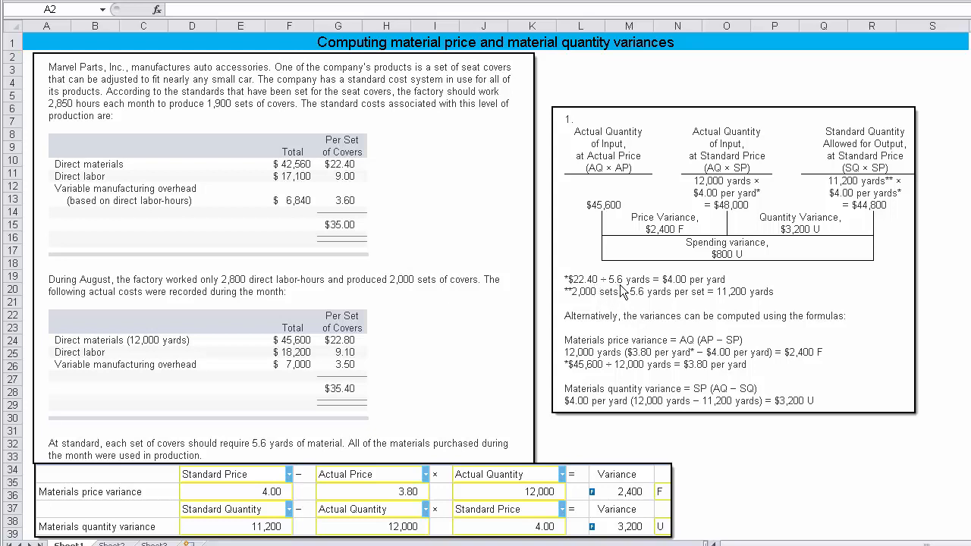
{"action": "mouse_move", "coordinate": [646, 413]}
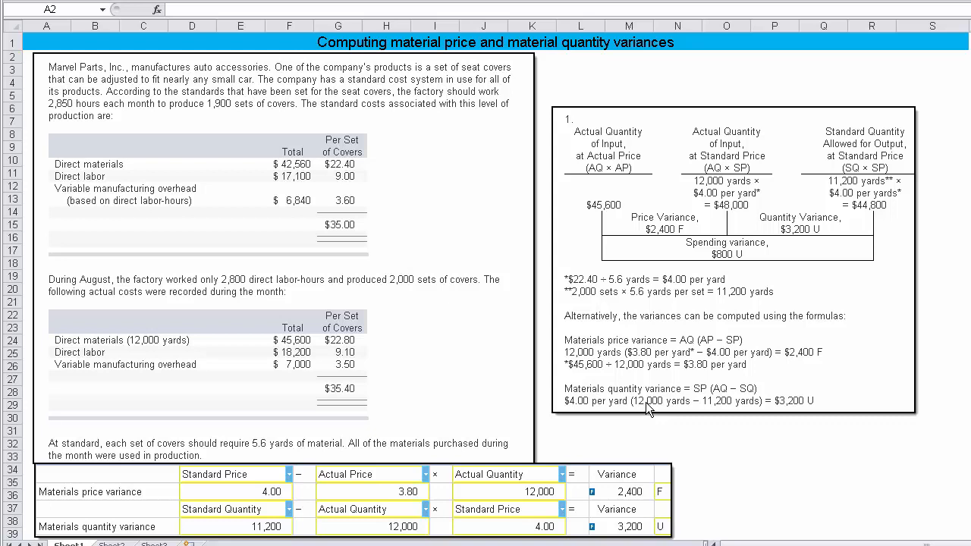
{"action": "mouse_move", "coordinate": [665, 413]}
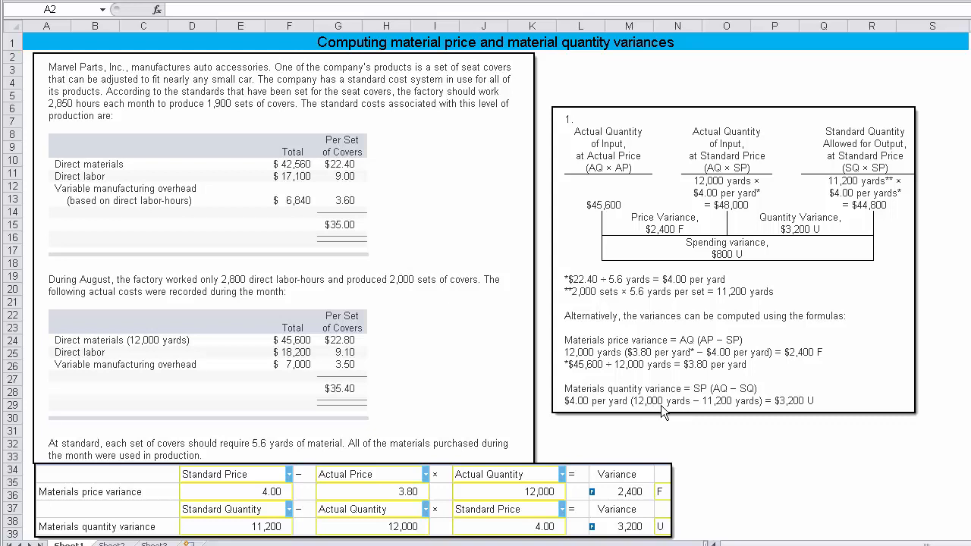
{"action": "mouse_move", "coordinate": [716, 412]}
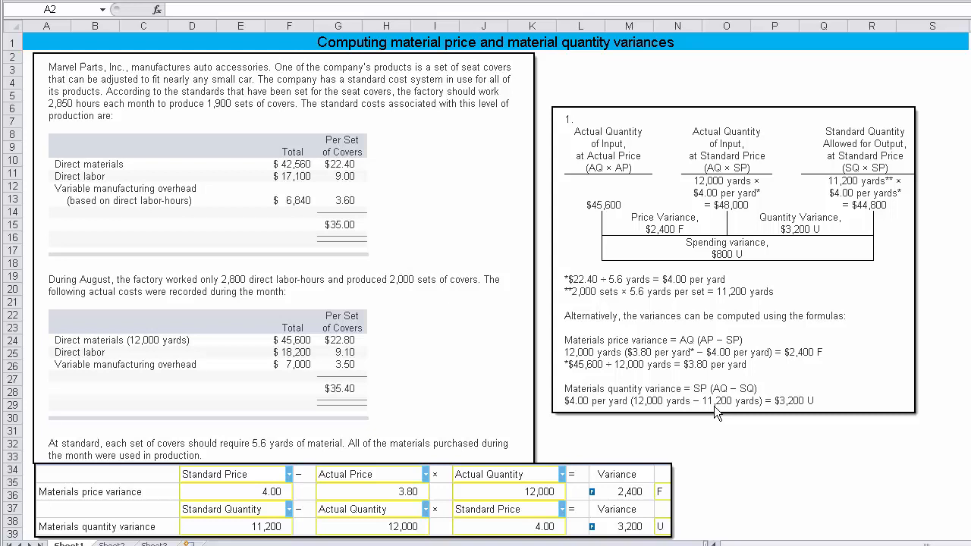
{"action": "mouse_move", "coordinate": [725, 416]}
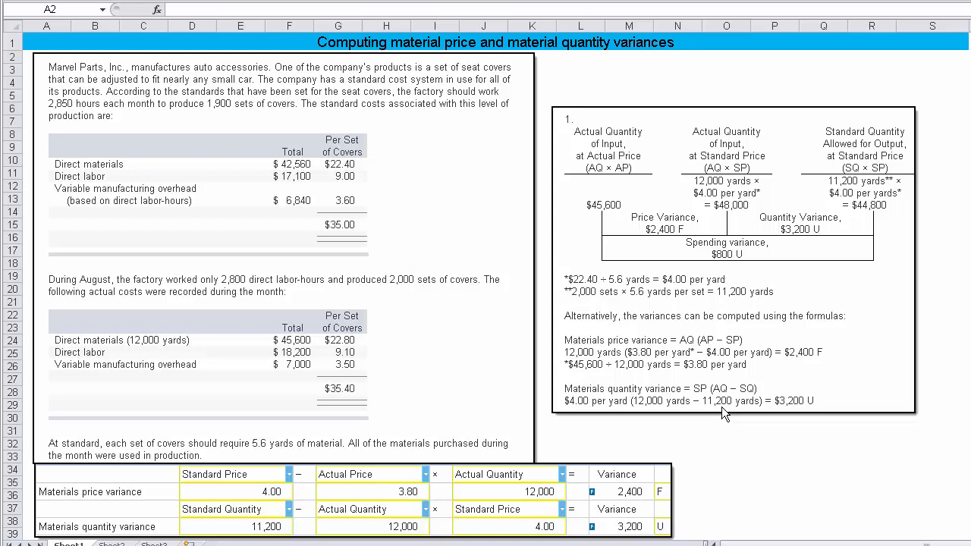
{"action": "mouse_move", "coordinate": [883, 154]}
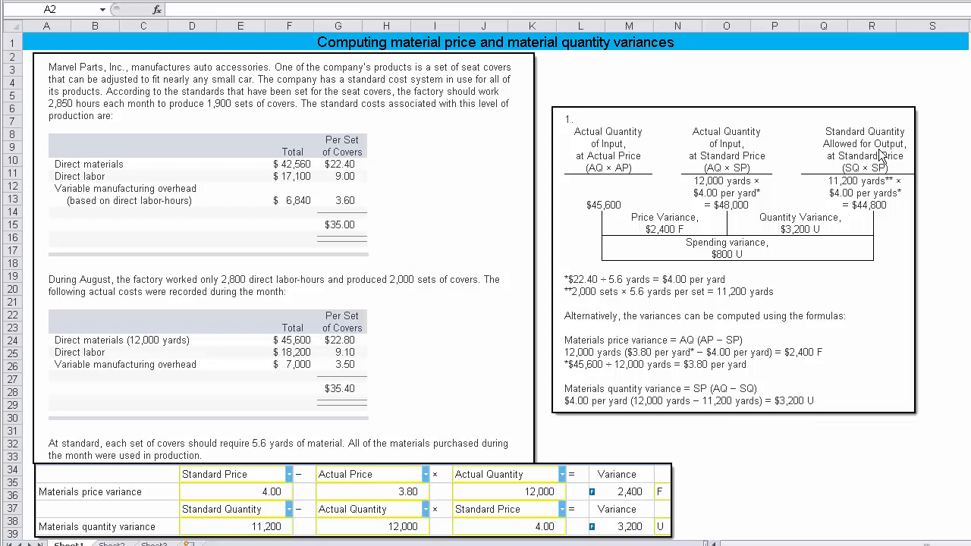
{"action": "mouse_move", "coordinate": [878, 196]}
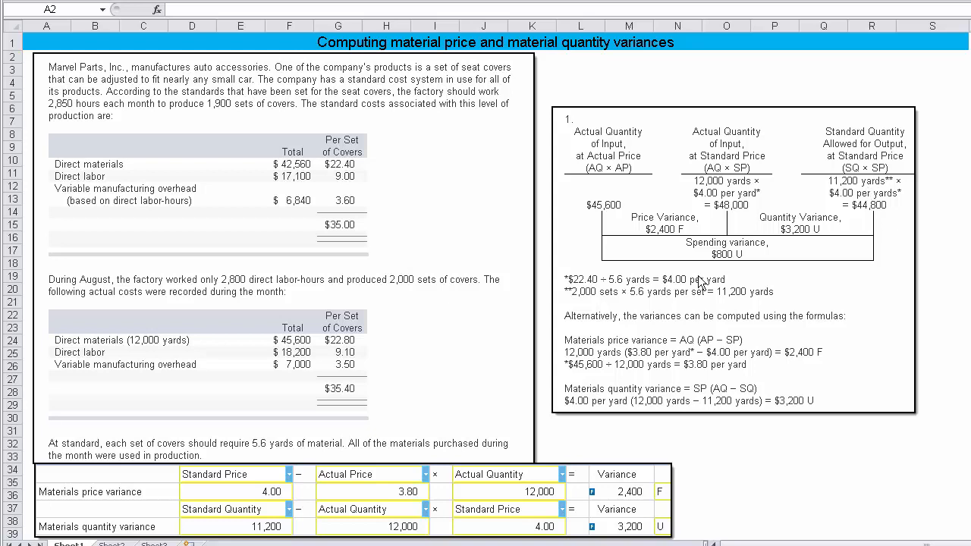
{"action": "mouse_move", "coordinate": [593, 304]}
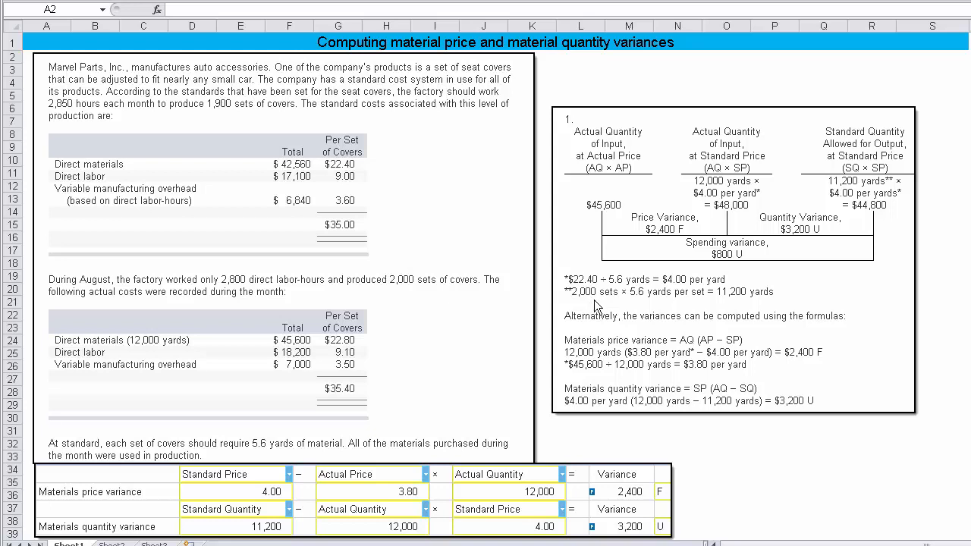
{"action": "mouse_move", "coordinate": [655, 307]}
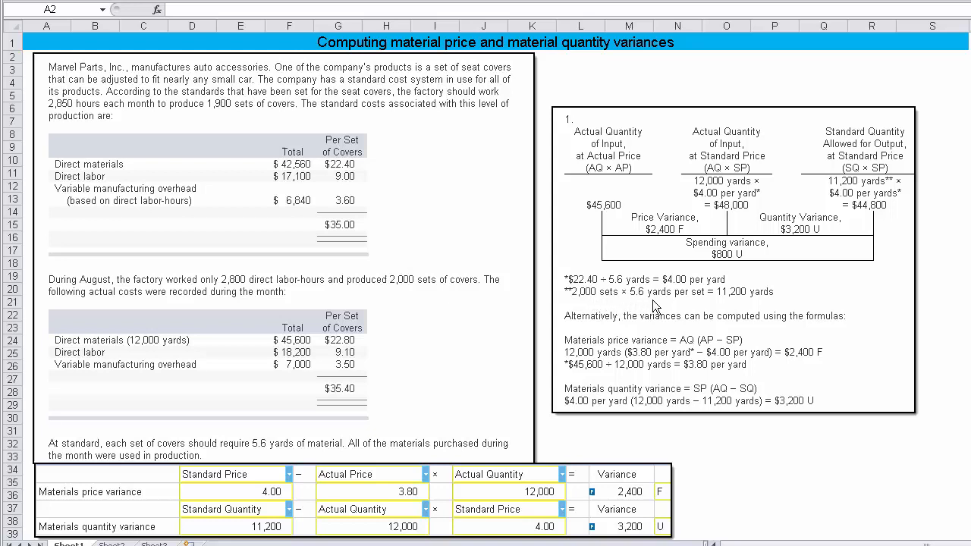
{"action": "mouse_move", "coordinate": [736, 304]}
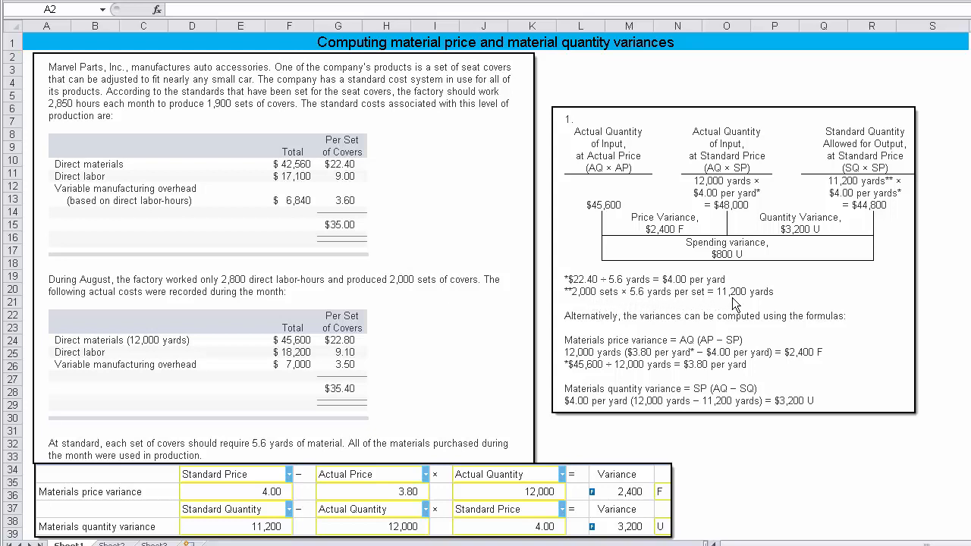
{"action": "mouse_move", "coordinate": [740, 305]}
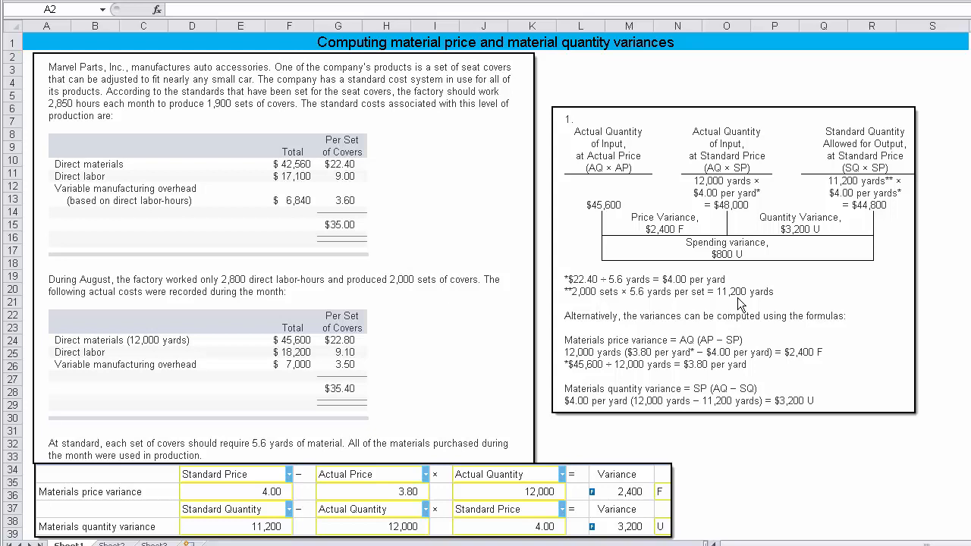
{"action": "mouse_move", "coordinate": [149, 349]}
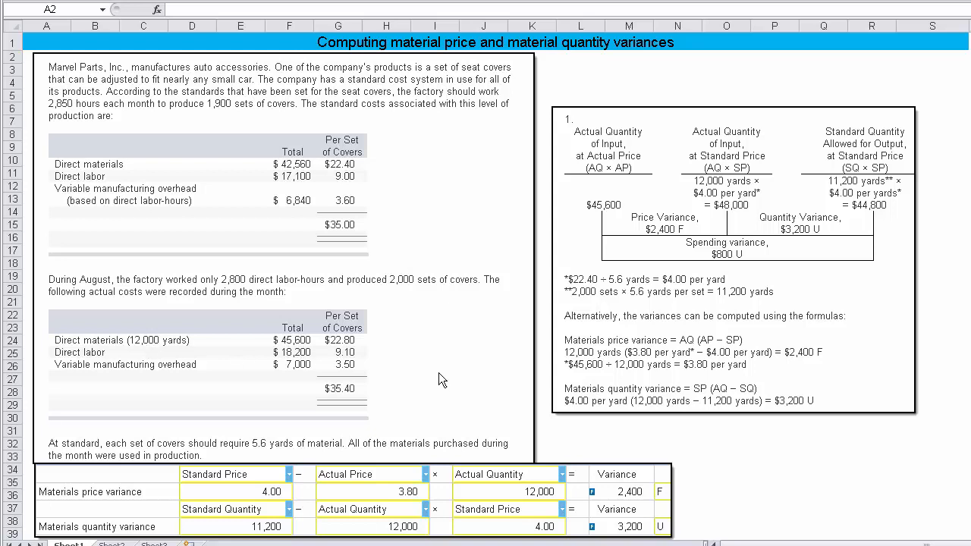
{"action": "mouse_move", "coordinate": [167, 355]}
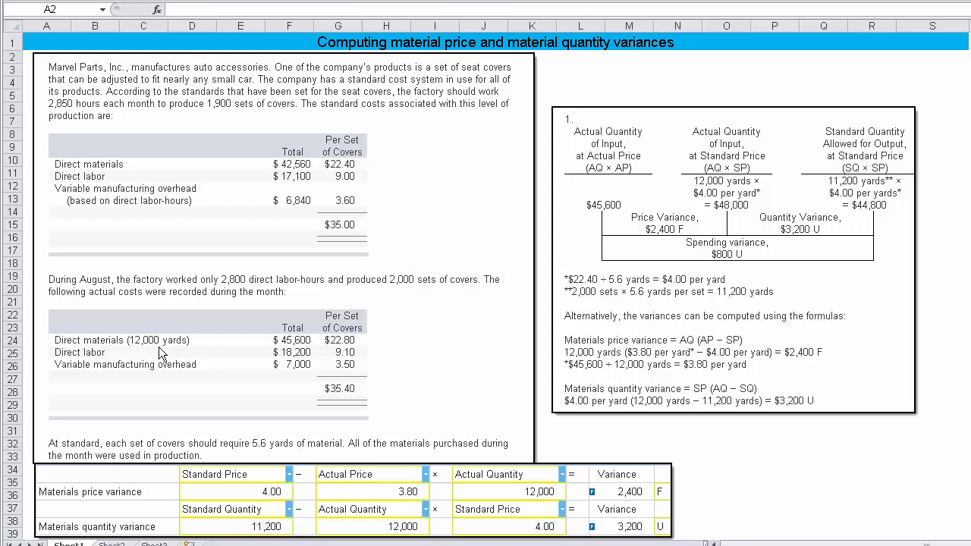
{"action": "mouse_move", "coordinate": [700, 410]}
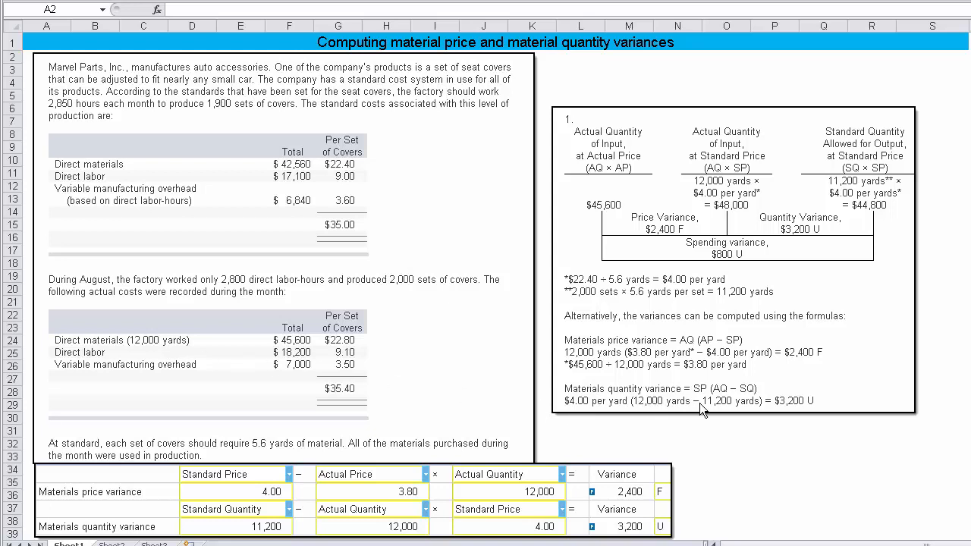
{"action": "mouse_move", "coordinate": [719, 413]}
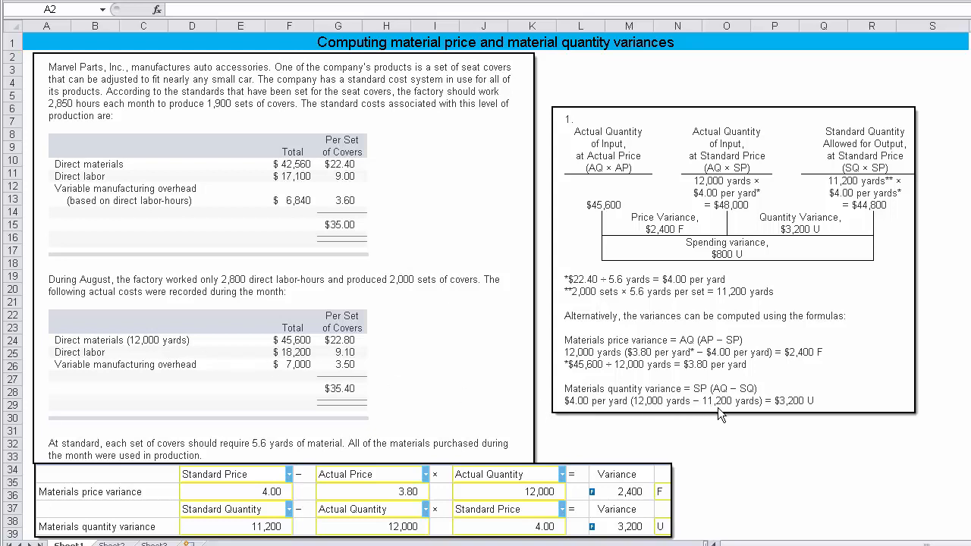
{"action": "mouse_move", "coordinate": [798, 408]}
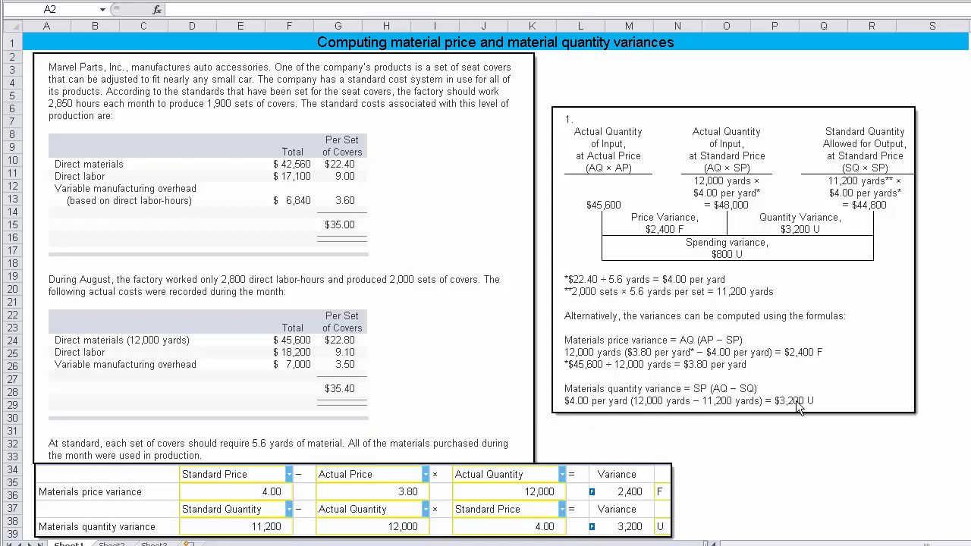
{"action": "mouse_move", "coordinate": [634, 543]}
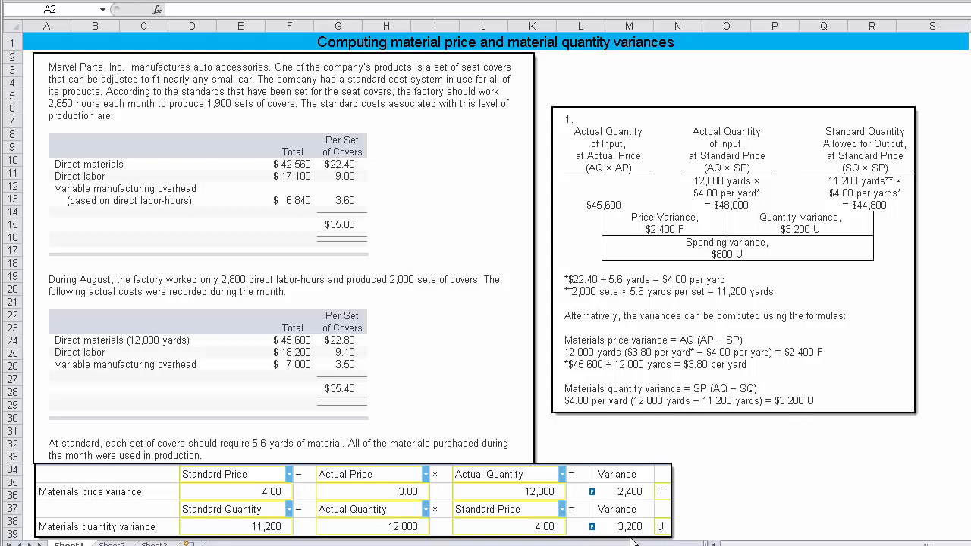
{"action": "mouse_move", "coordinate": [649, 352]}
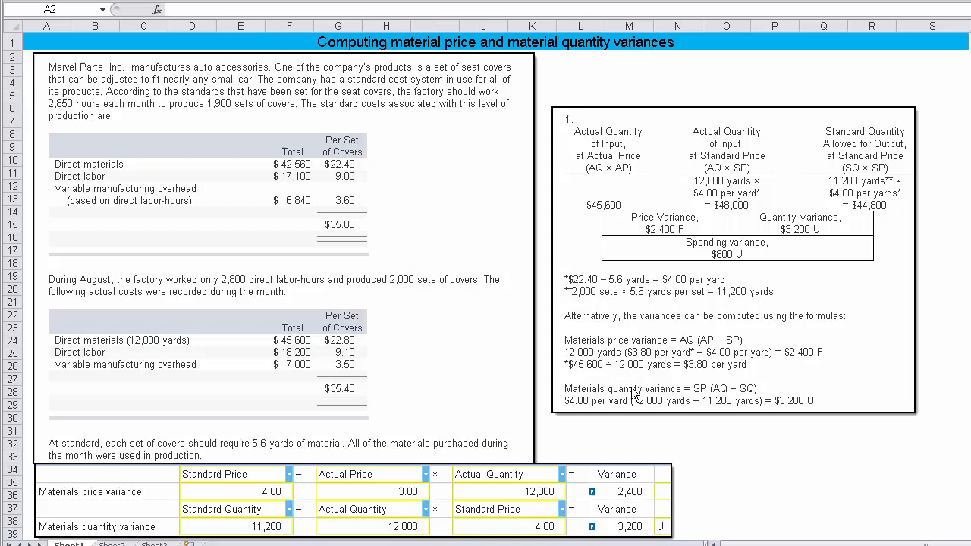
{"action": "mouse_move", "coordinate": [644, 173]}
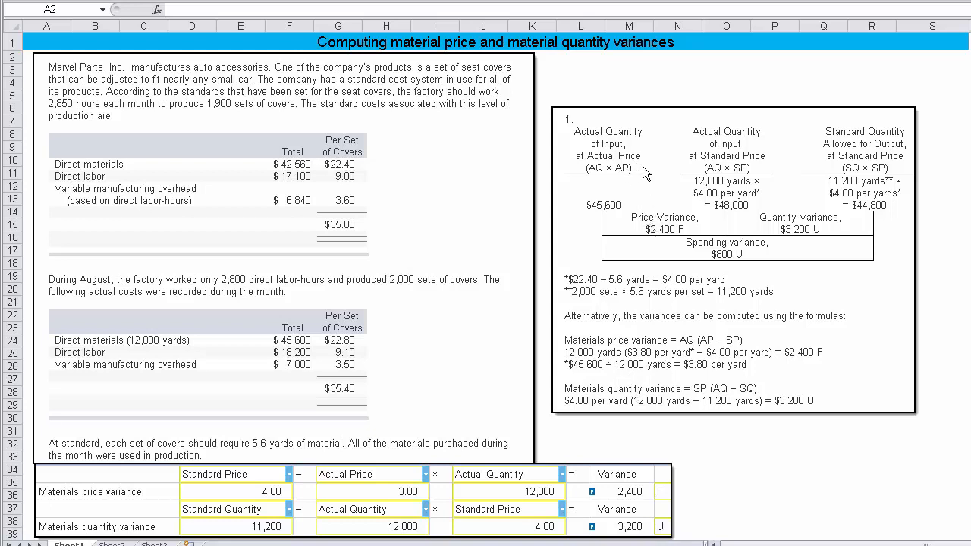
{"action": "mouse_move", "coordinate": [599, 185]}
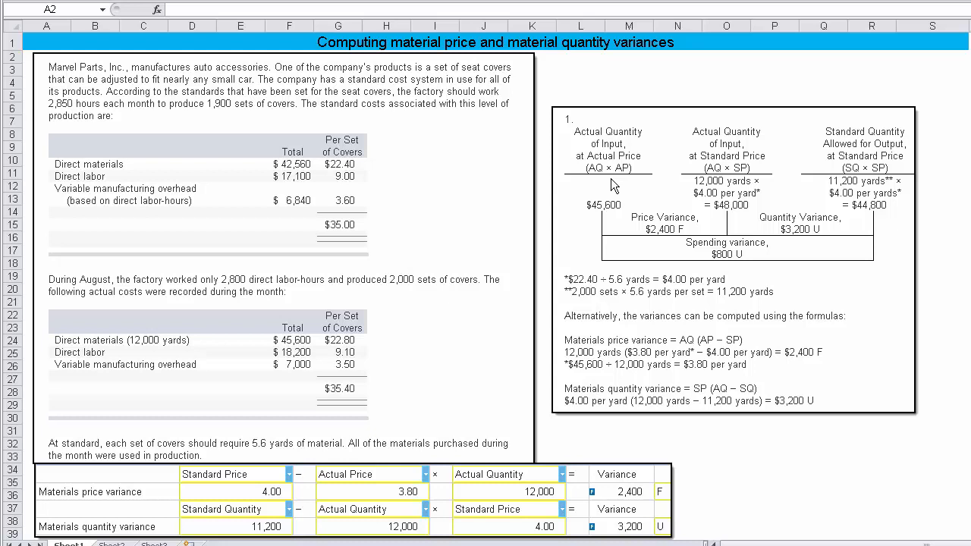
{"action": "mouse_move", "coordinate": [877, 219]}
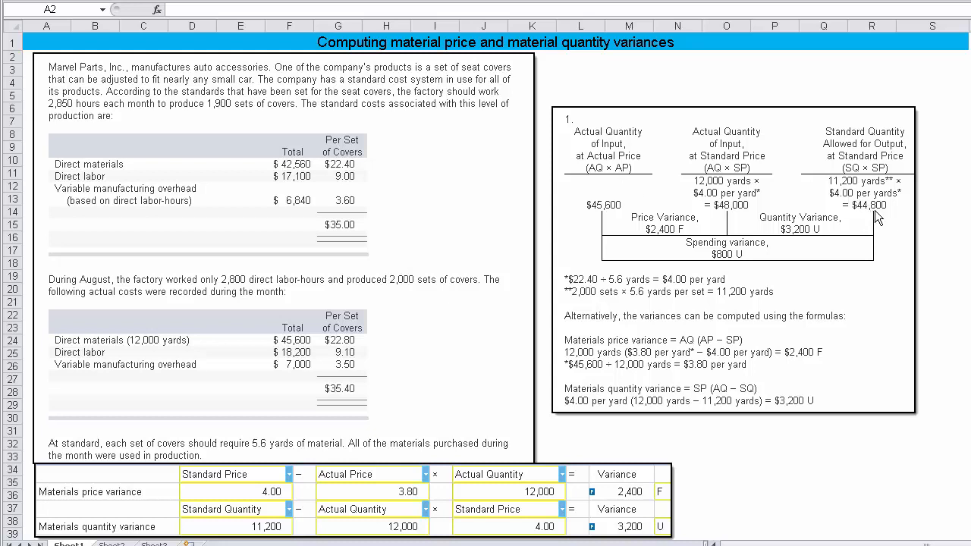
{"action": "mouse_move", "coordinate": [879, 218]}
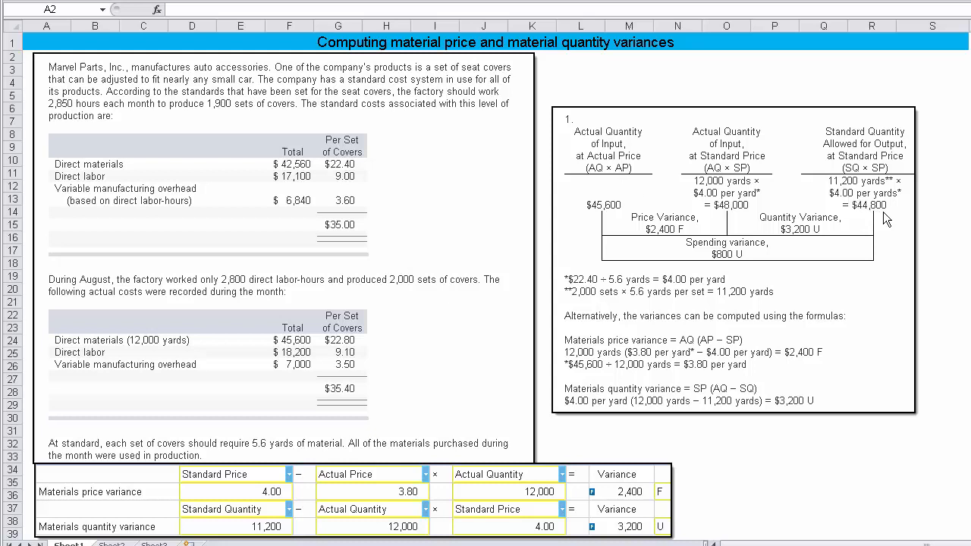
{"action": "mouse_move", "coordinate": [896, 259]}
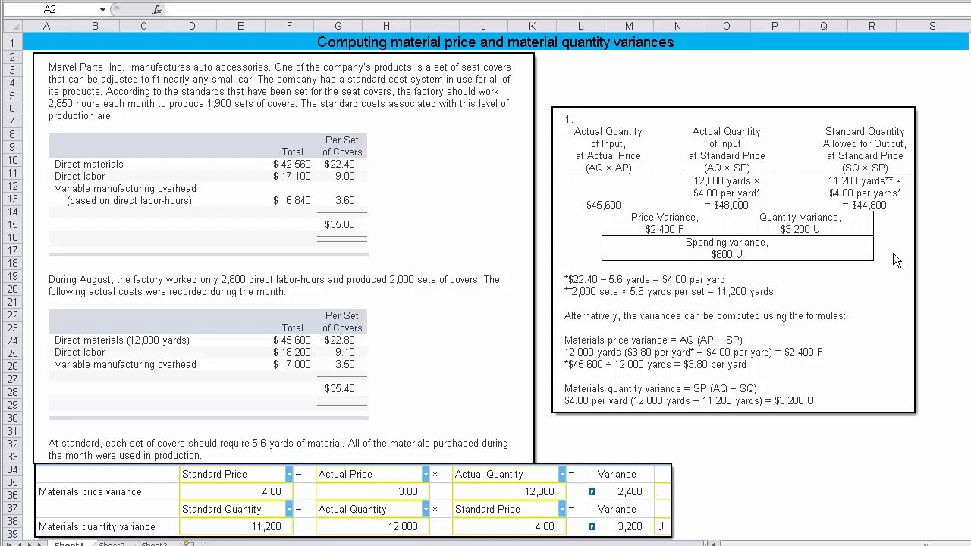
{"action": "mouse_move", "coordinate": [730, 269]}
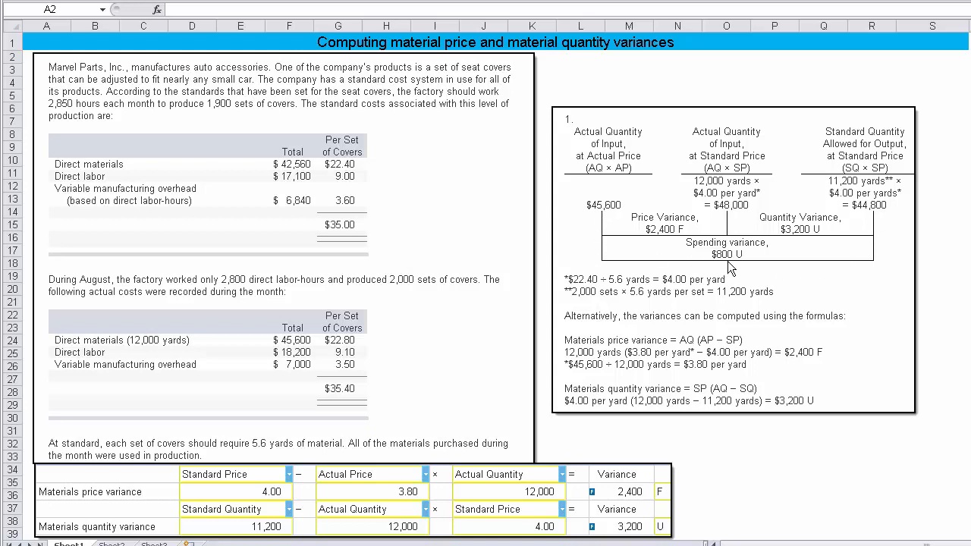
{"action": "mouse_move", "coordinate": [668, 243]}
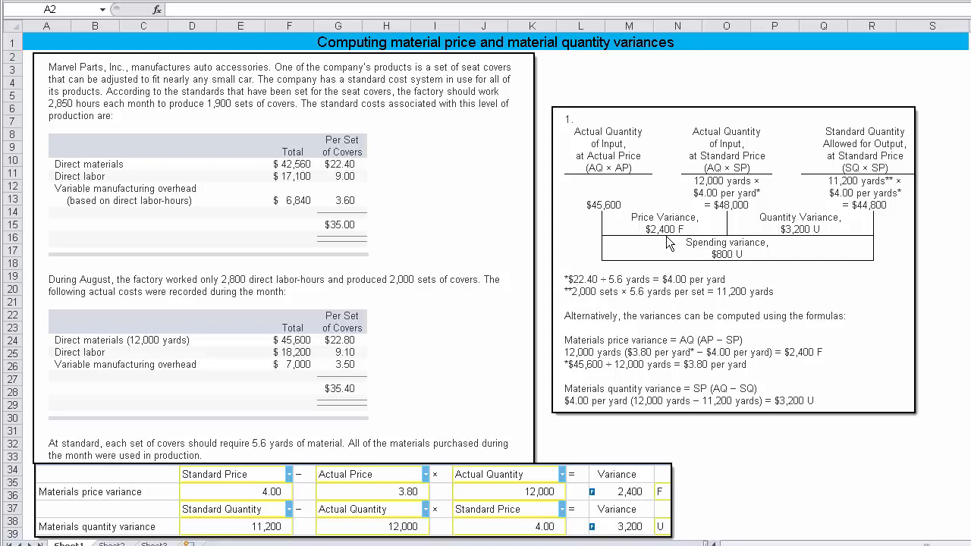
{"action": "mouse_move", "coordinate": [796, 245]}
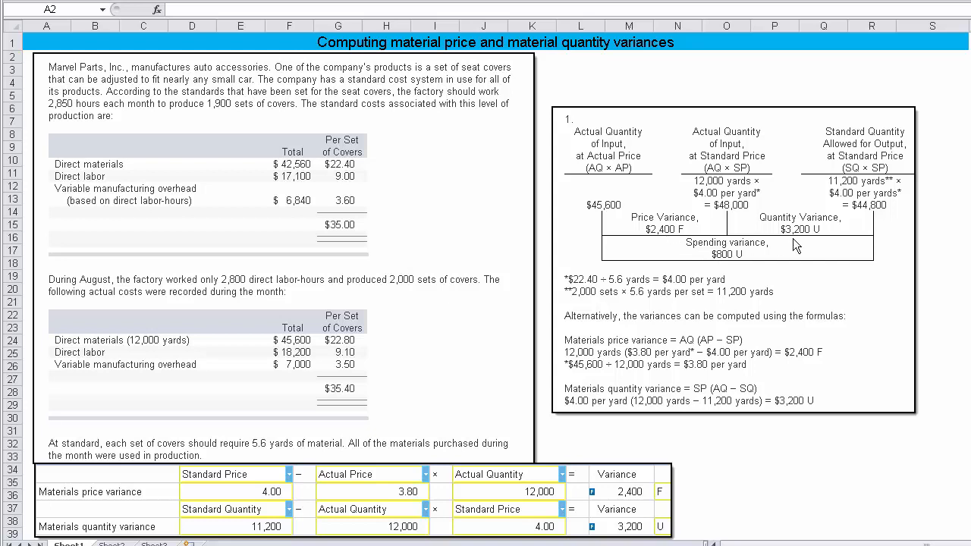
{"action": "mouse_move", "coordinate": [674, 242]}
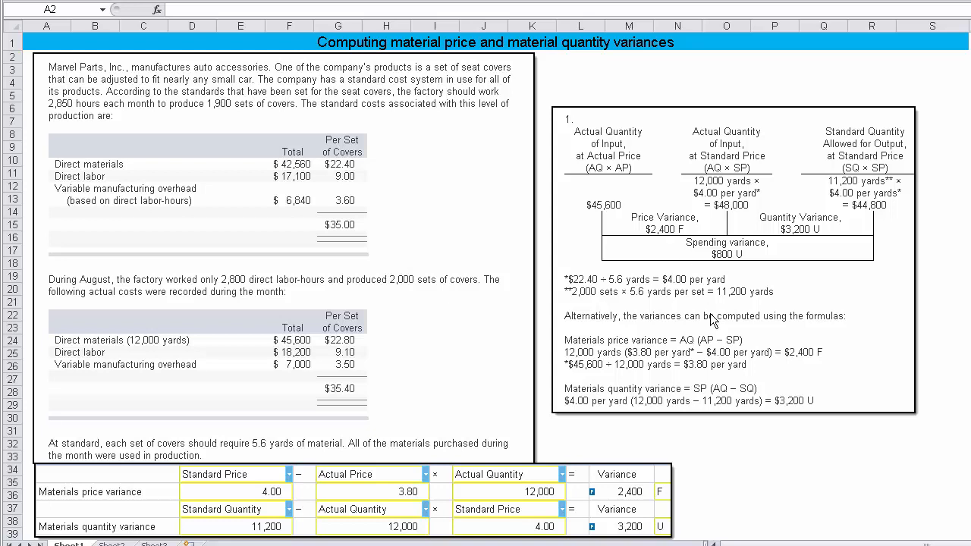
{"action": "mouse_move", "coordinate": [601, 199]}
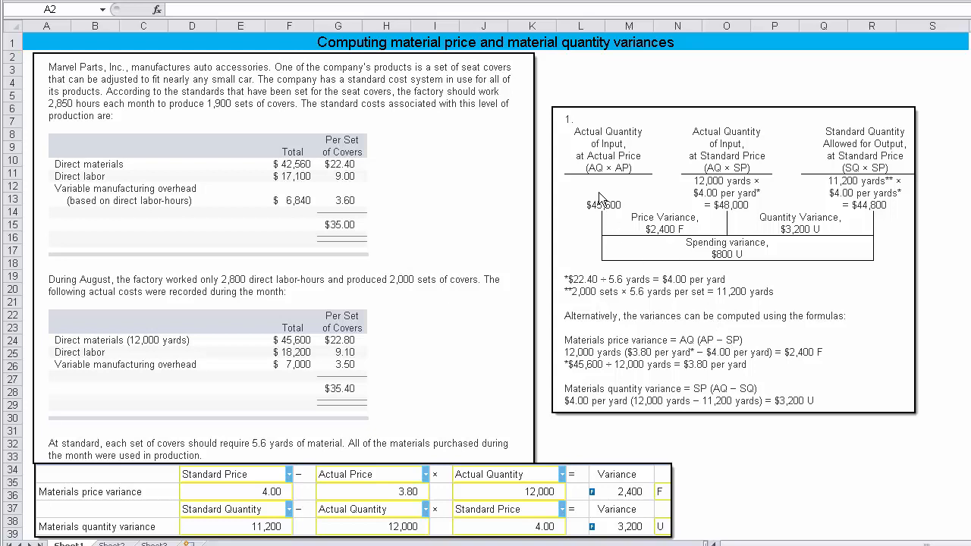
{"action": "mouse_move", "coordinate": [601, 188]}
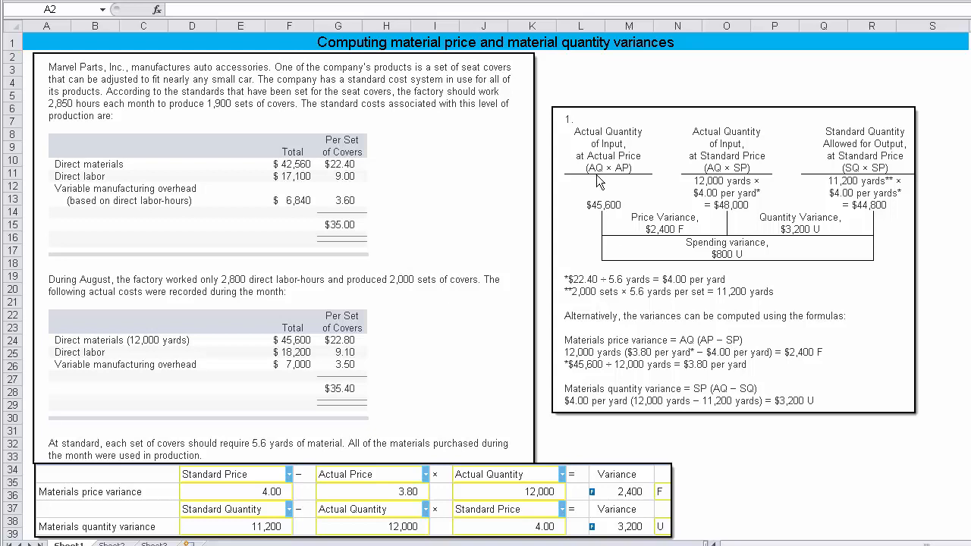
{"action": "mouse_move", "coordinate": [623, 182]}
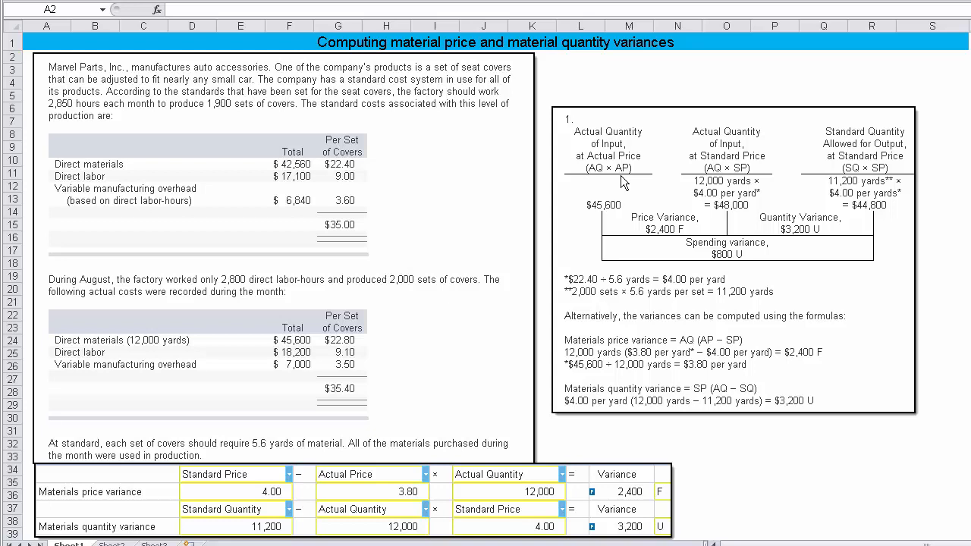
{"action": "mouse_move", "coordinate": [716, 180]}
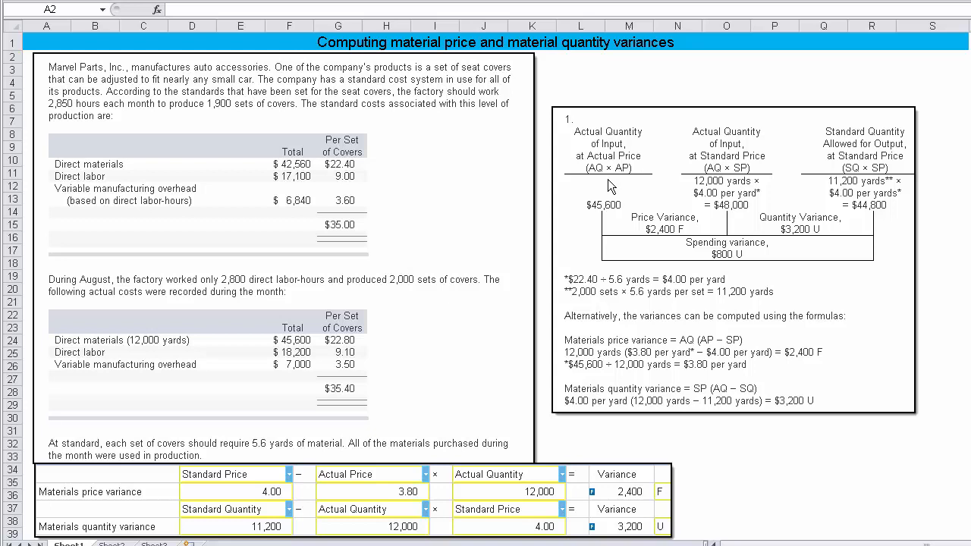
{"action": "mouse_move", "coordinate": [629, 185]}
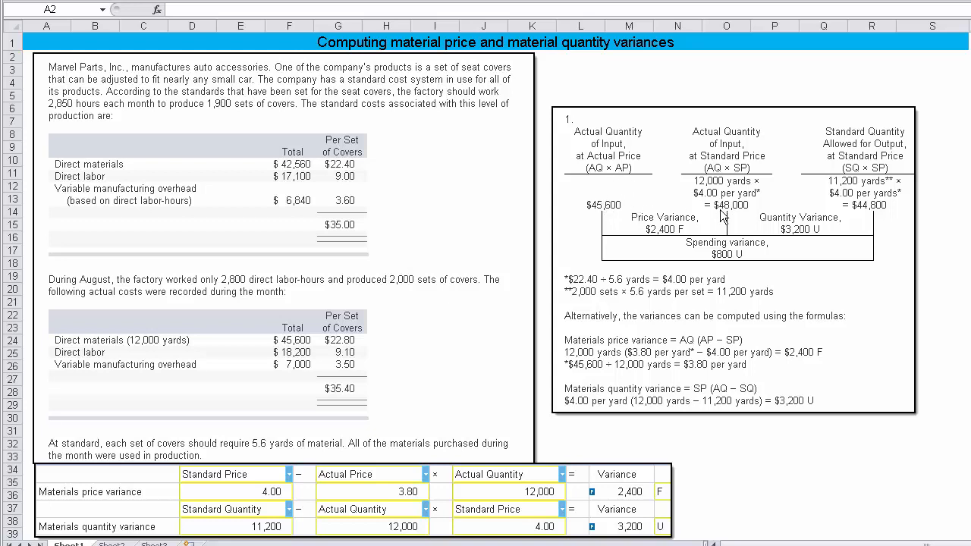
{"action": "mouse_move", "coordinate": [728, 179]}
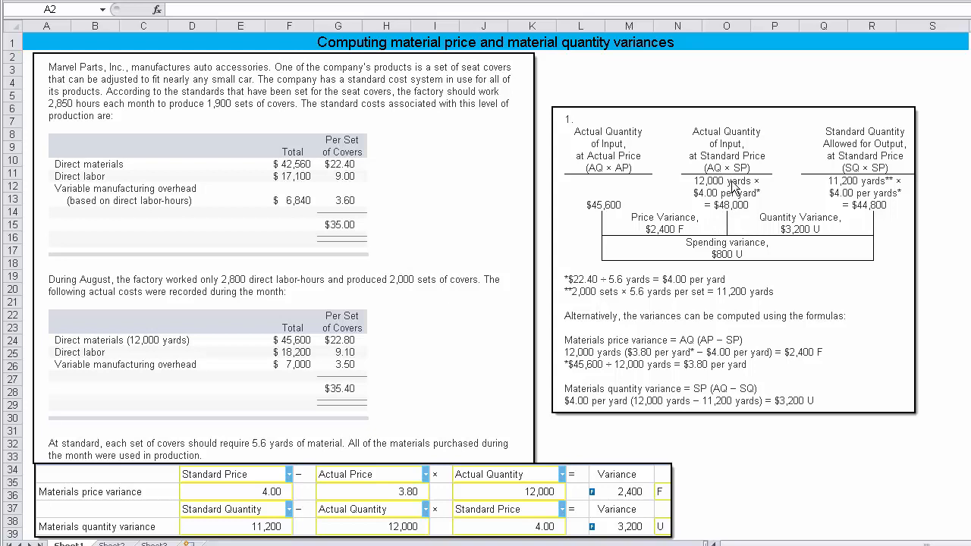
{"action": "mouse_move", "coordinate": [721, 205]}
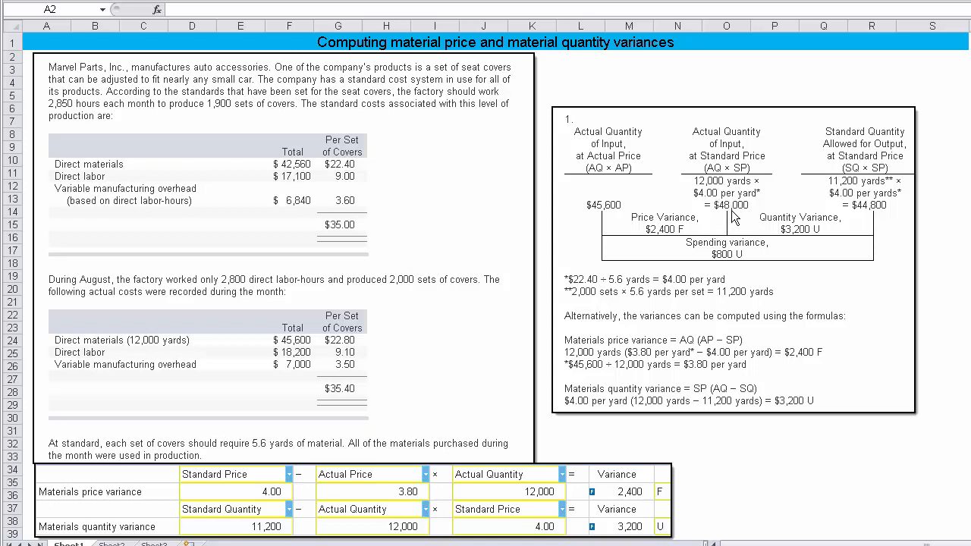
{"action": "mouse_move", "coordinate": [609, 212]}
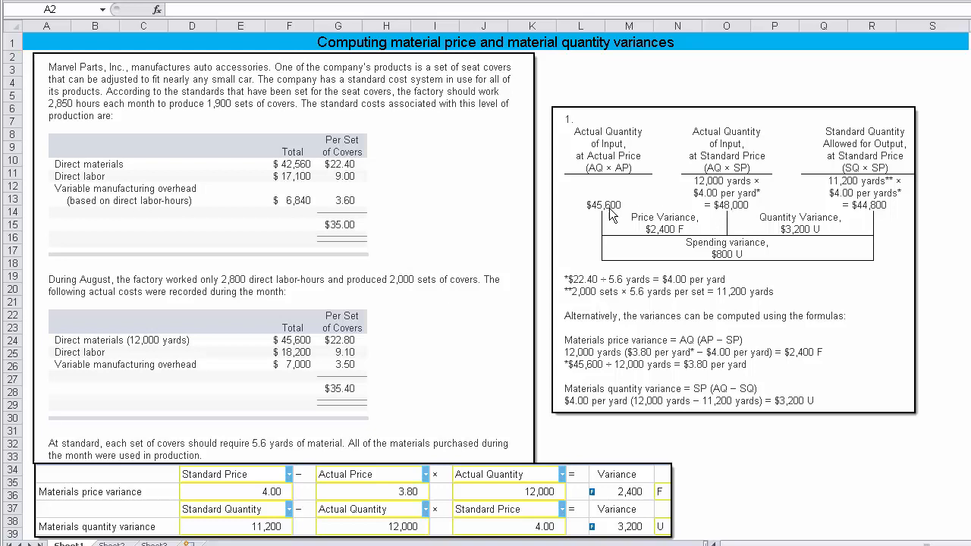
{"action": "mouse_move", "coordinate": [671, 244]}
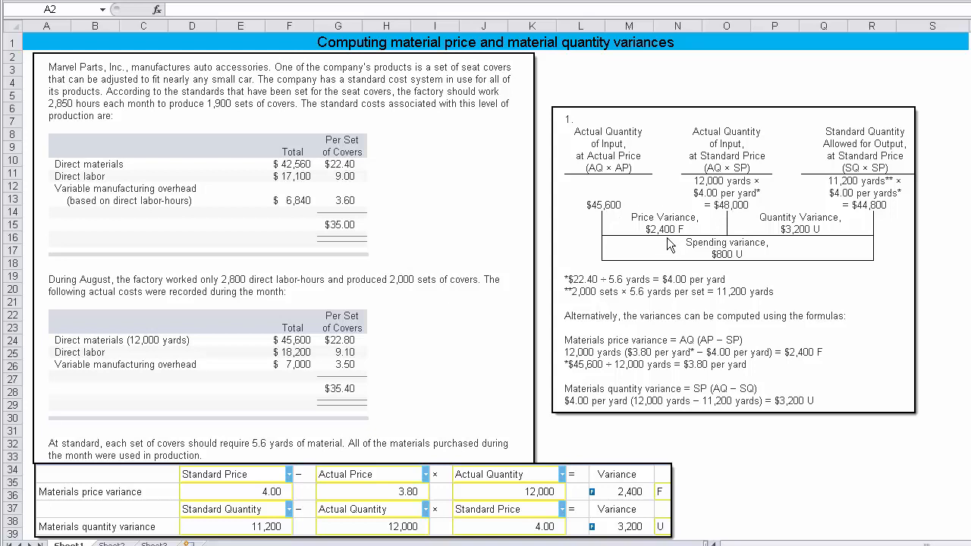
{"action": "mouse_move", "coordinate": [634, 500]}
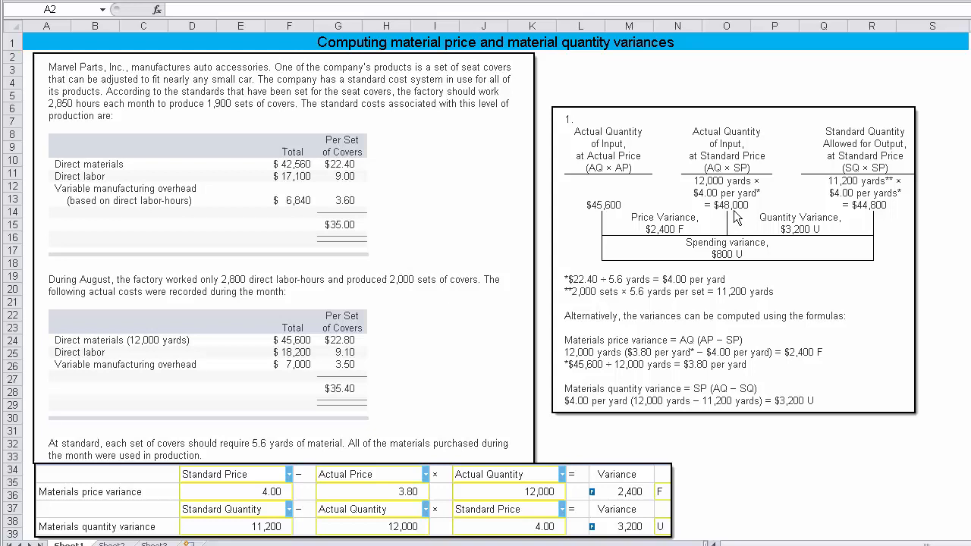
{"action": "mouse_move", "coordinate": [880, 219]}
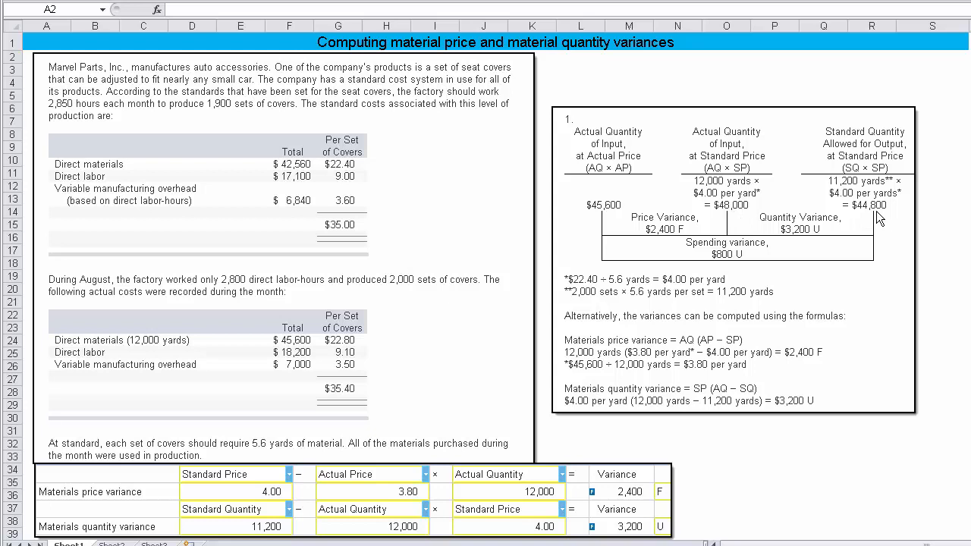
{"action": "mouse_move", "coordinate": [876, 194]}
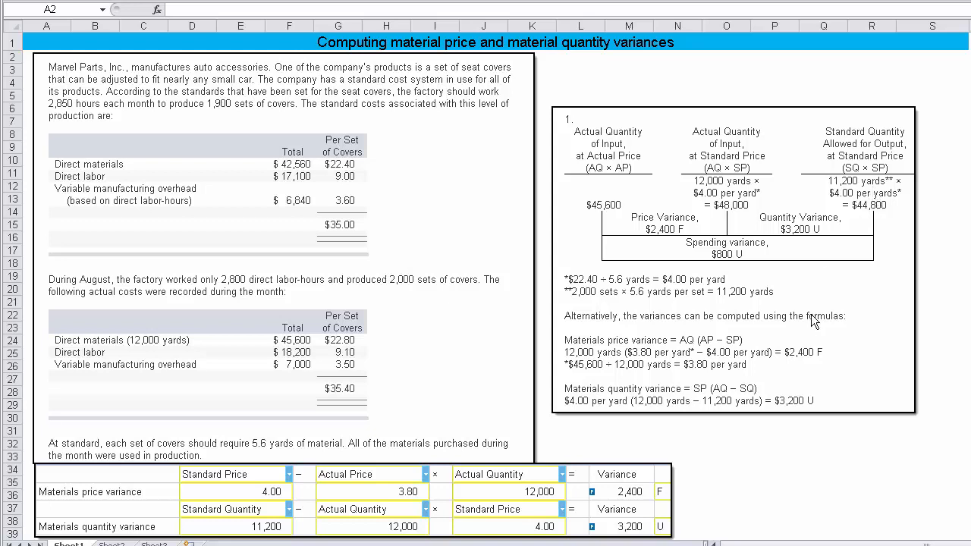
{"action": "mouse_move", "coordinate": [723, 417]}
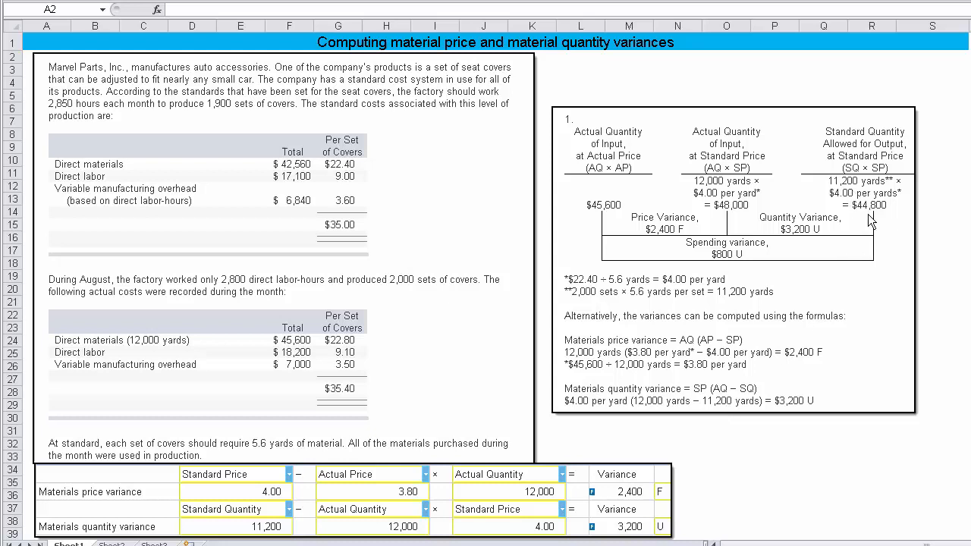
{"action": "mouse_move", "coordinate": [730, 228]}
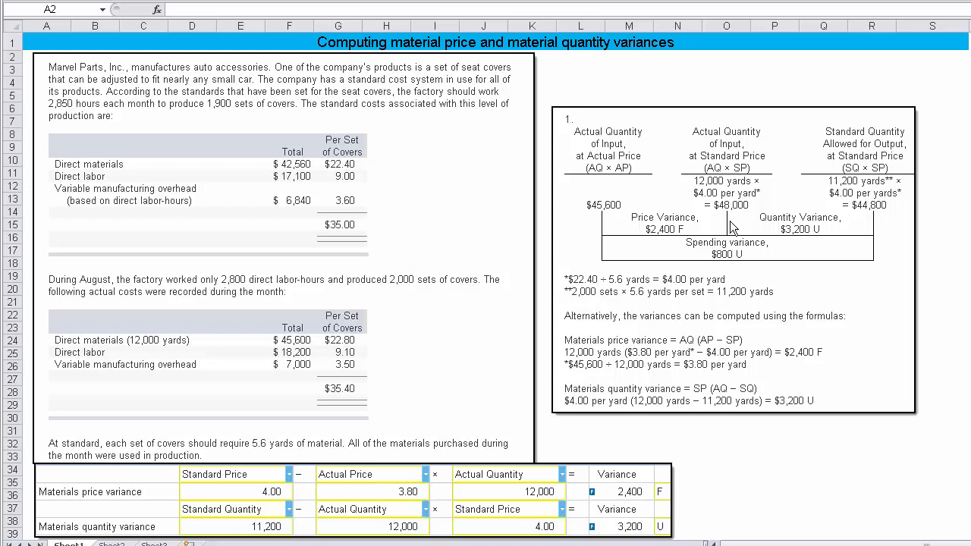
{"action": "mouse_move", "coordinate": [804, 245]}
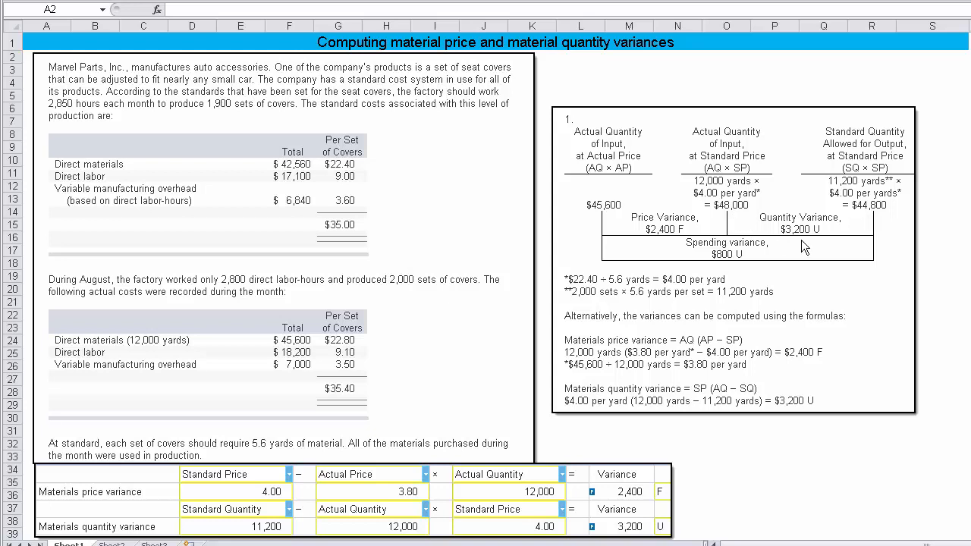
{"action": "mouse_move", "coordinate": [619, 211]}
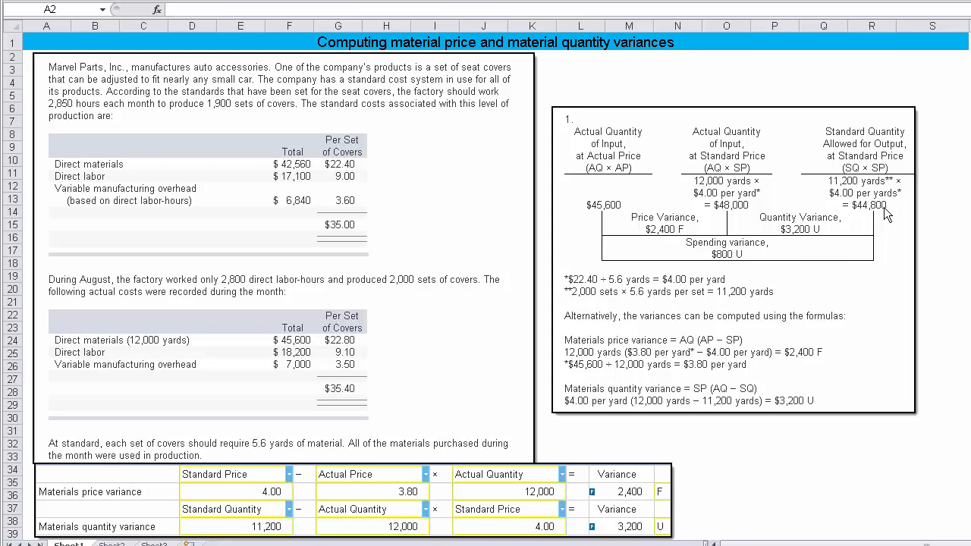
{"action": "mouse_move", "coordinate": [883, 216]}
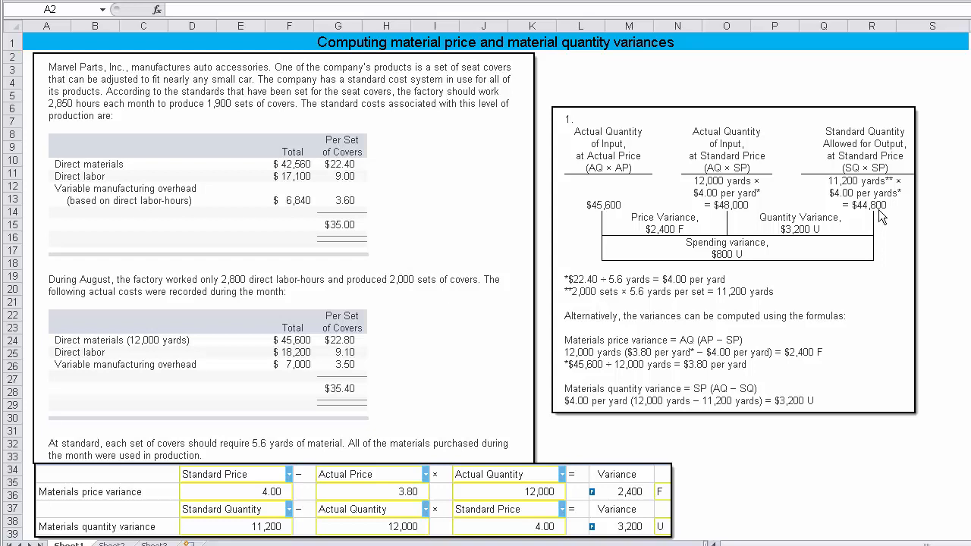
{"action": "mouse_move", "coordinate": [871, 217]}
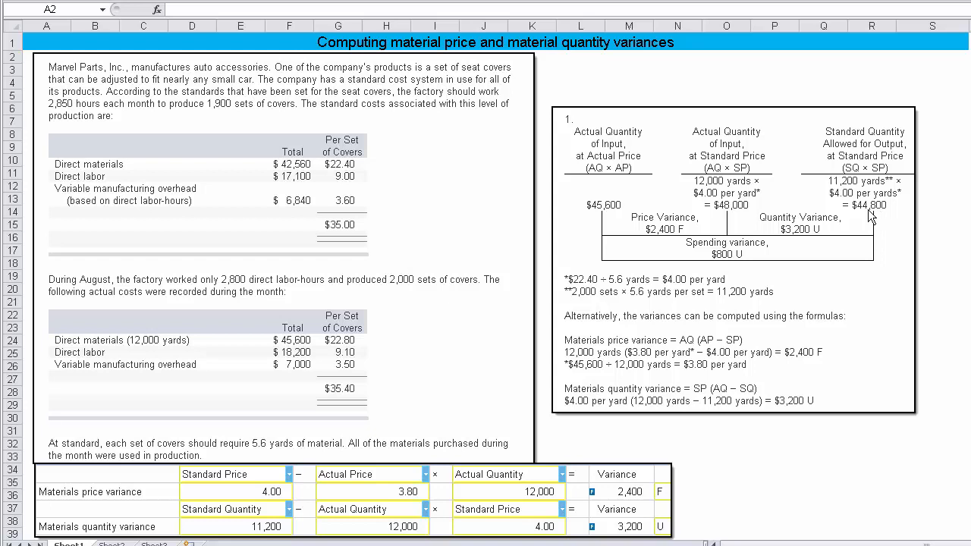
{"action": "mouse_move", "coordinate": [591, 219]}
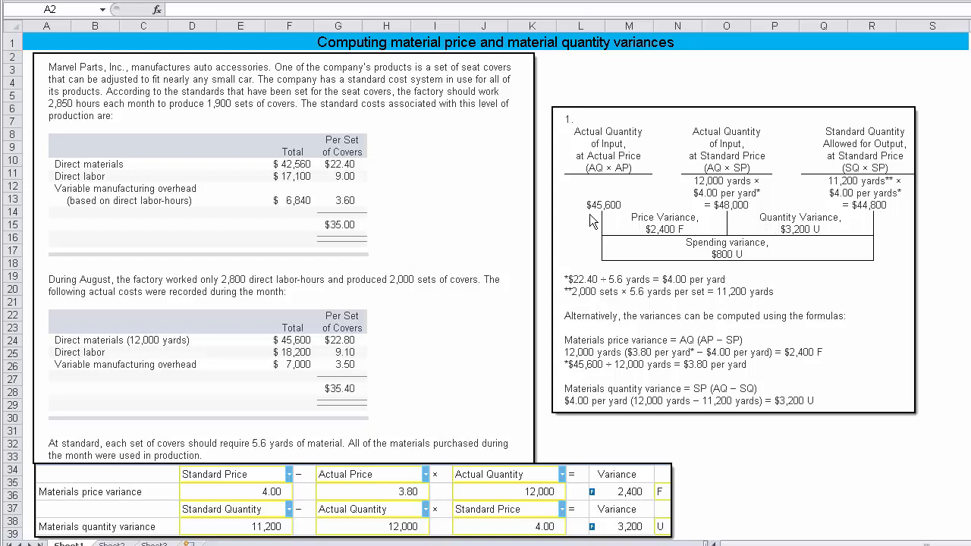
{"action": "mouse_move", "coordinate": [791, 413]}
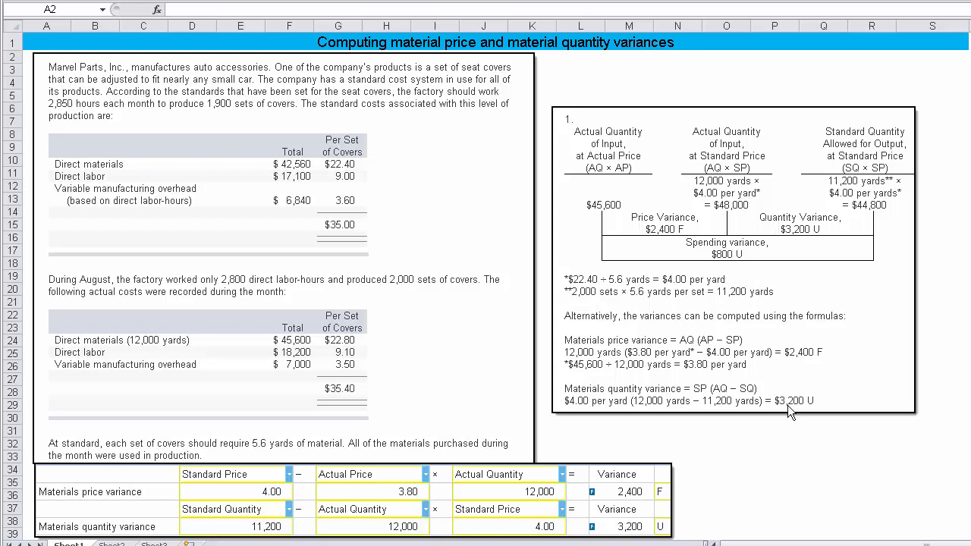